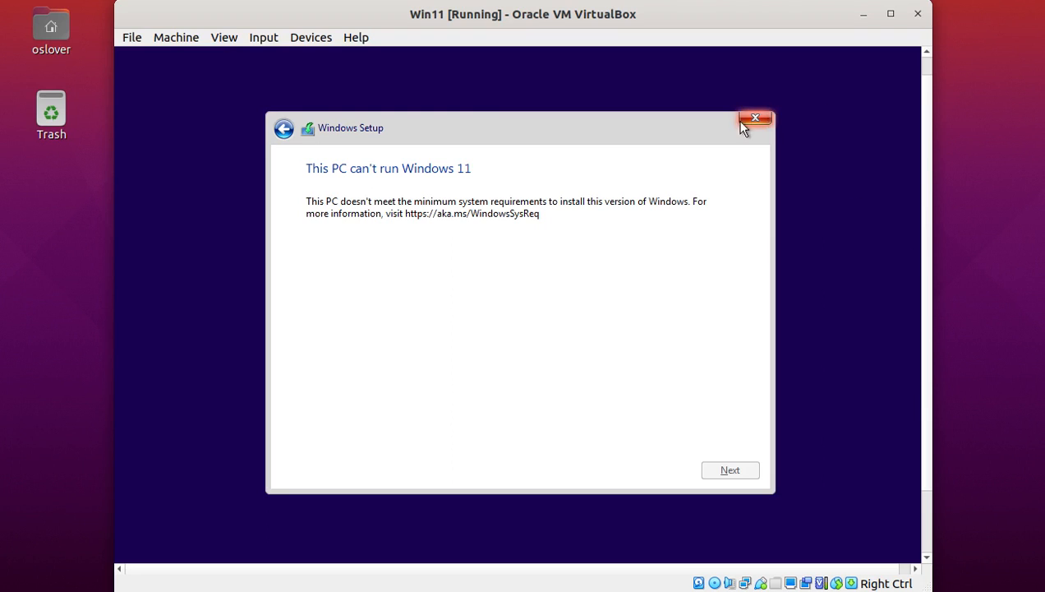
Quit Windows Setup from the 'This PC can't run Windows 11' screen, confirming Yes
{"action": "left_click", "coordinate": [754, 118]}
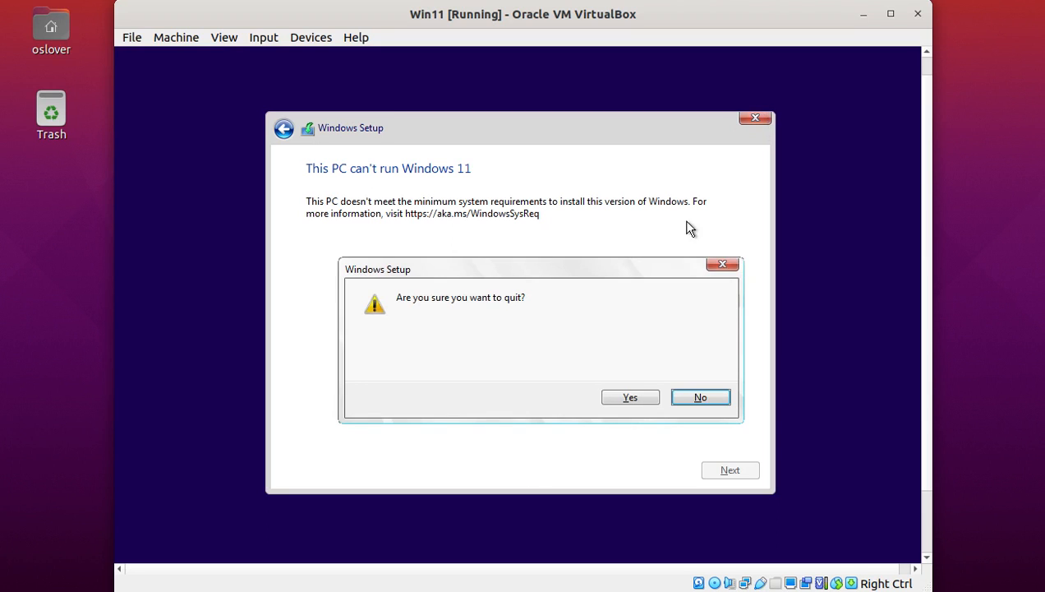
{"action": "left_click", "coordinate": [629, 396]}
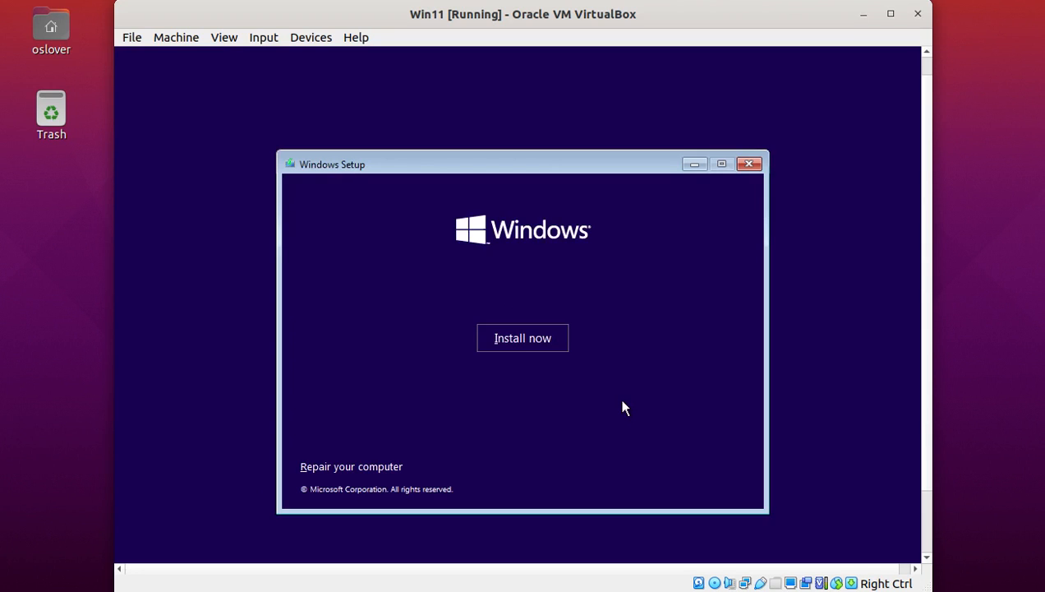
{"action": "left_click", "coordinate": [749, 164]}
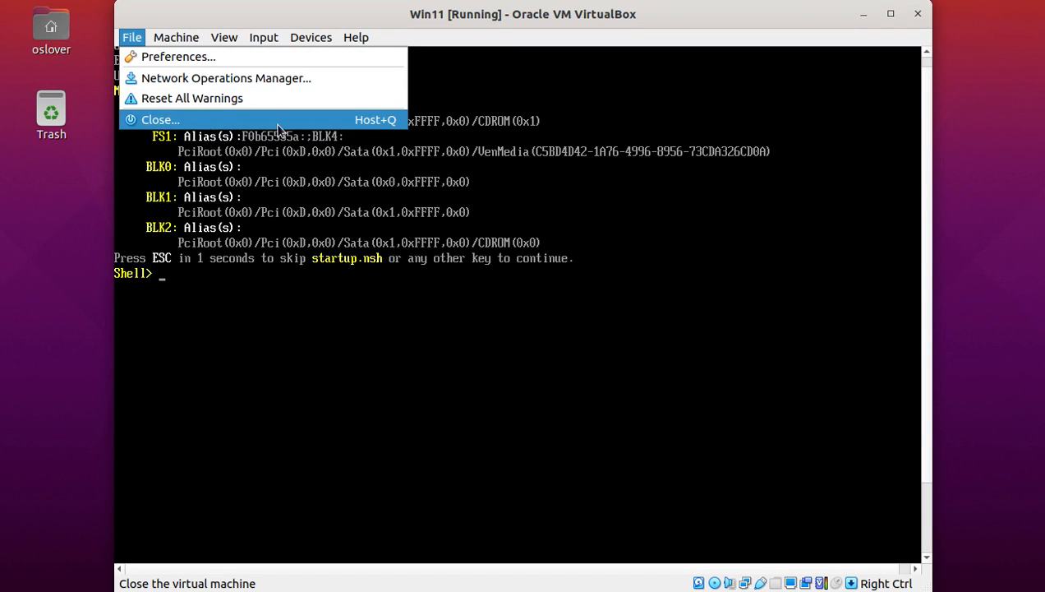
Close the Win11 virtual machine via File > Close, choosing Power off the machine
{"action": "left_click", "coordinate": [159, 118]}
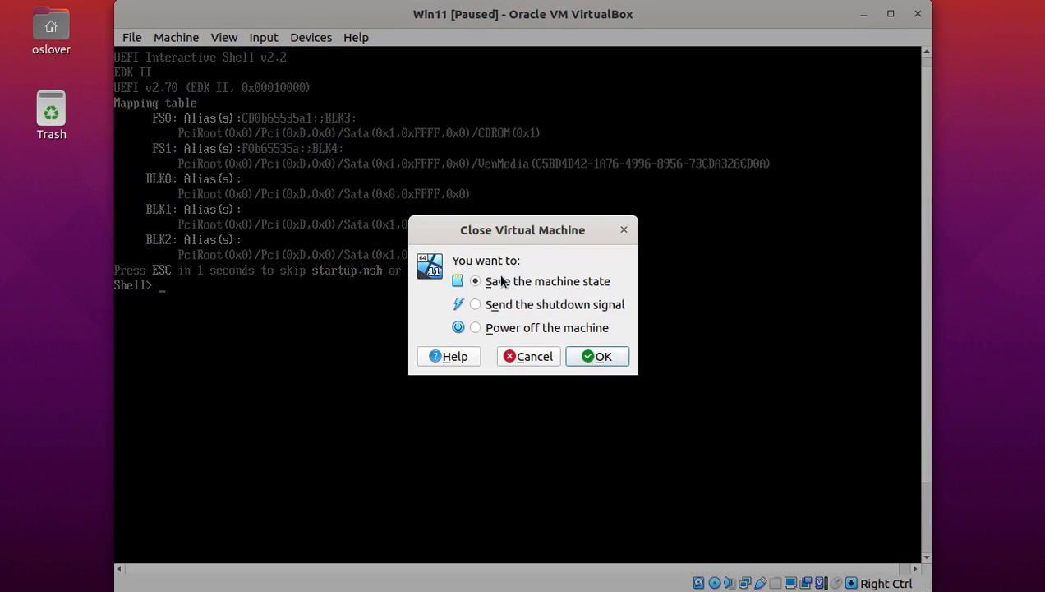
{"action": "left_click", "coordinate": [475, 327]}
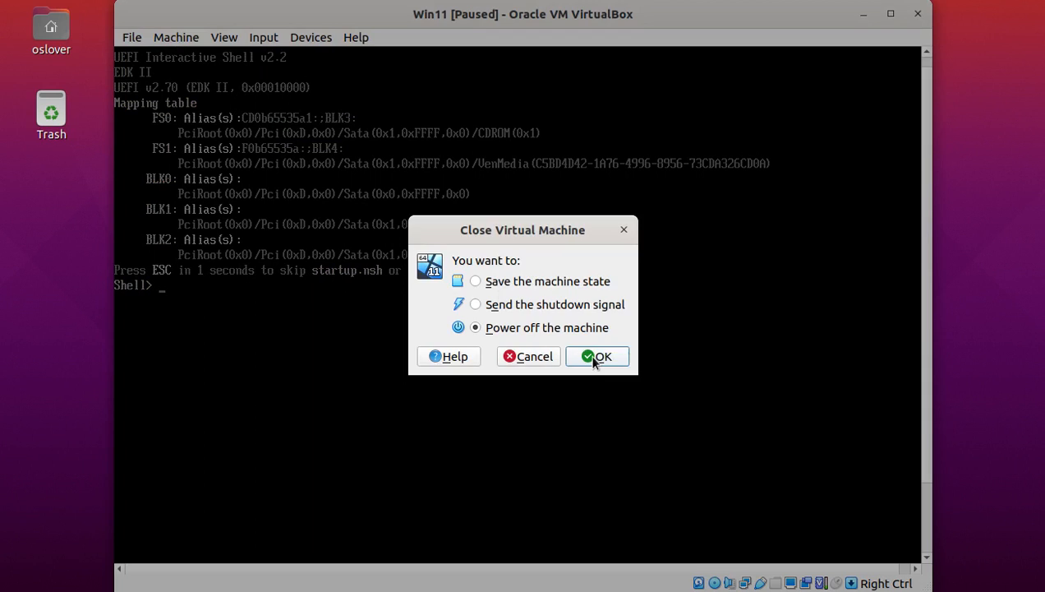
{"action": "left_click", "coordinate": [598, 355]}
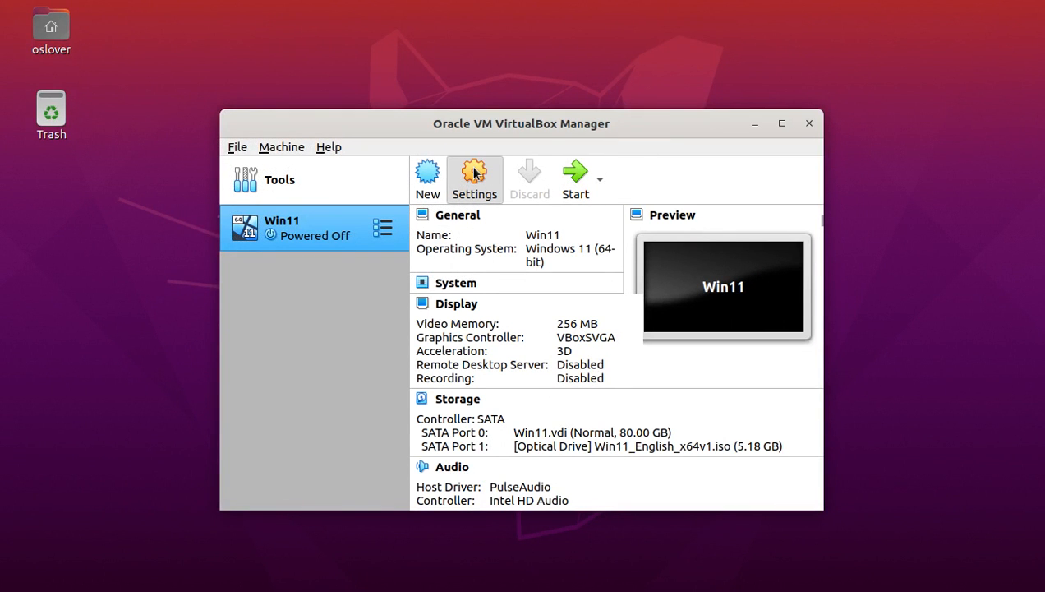
Review Win11 System settings: Motherboard base memory, then Processor showing 2 CPUs
{"action": "left_click", "coordinate": [474, 177]}
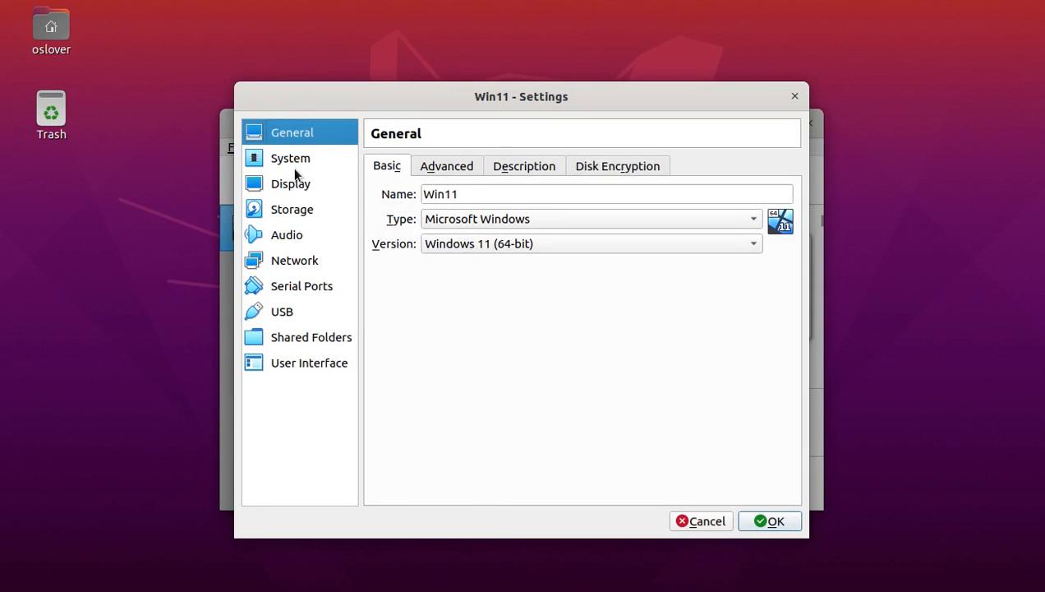
{"action": "left_click", "coordinate": [289, 158]}
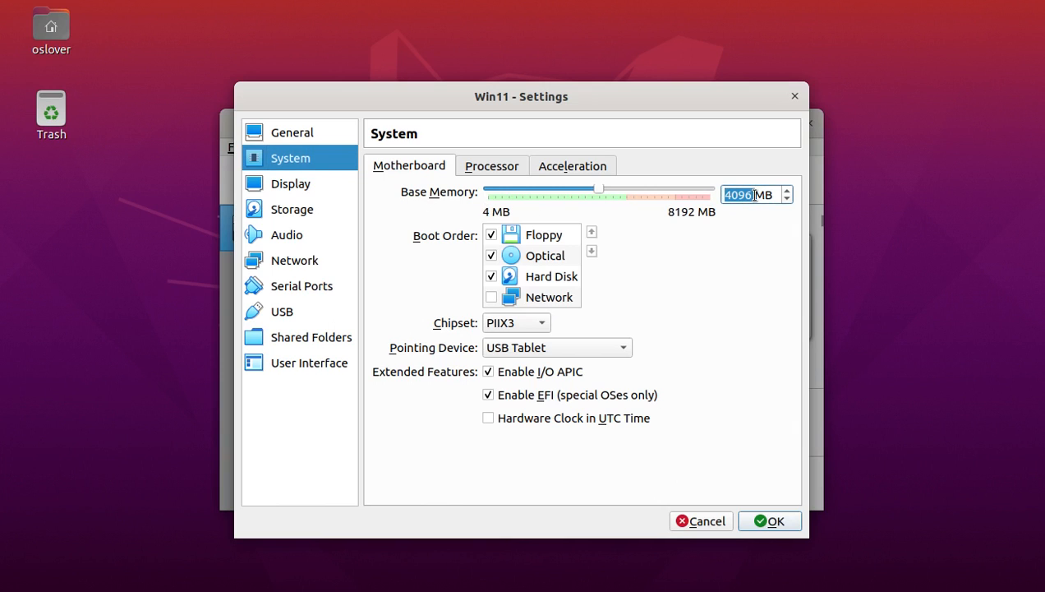
{"action": "left_click", "coordinate": [492, 165]}
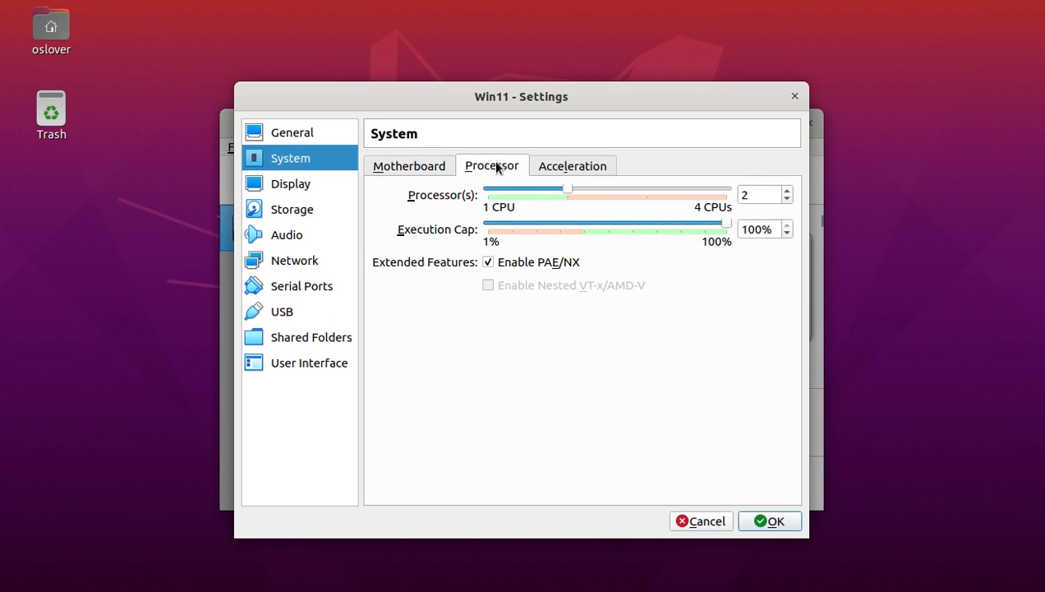
{"action": "left_click", "coordinate": [755, 194]}
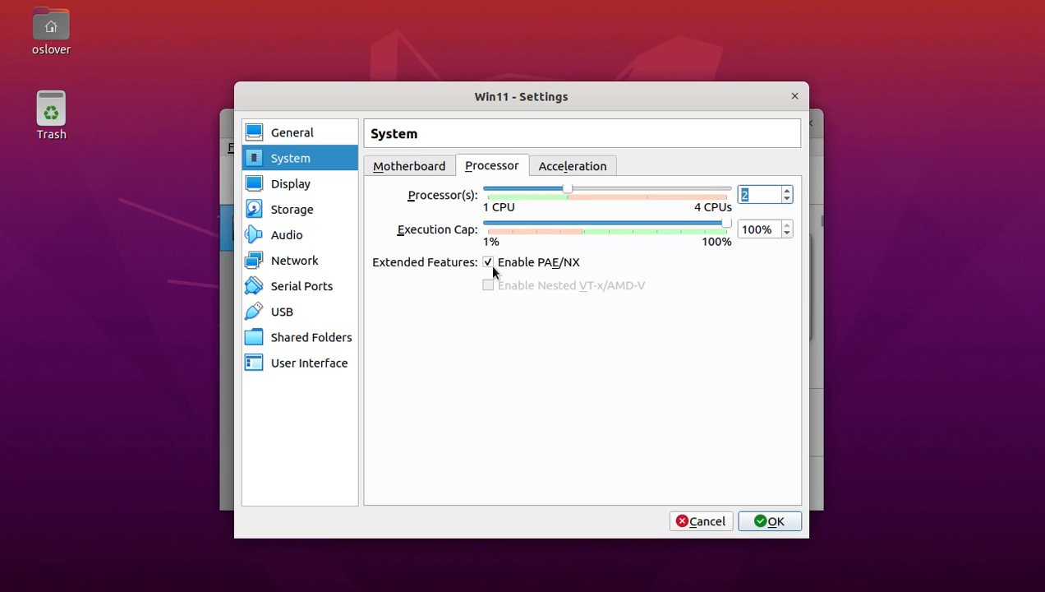
{"action": "mouse_move", "coordinate": [557, 266]}
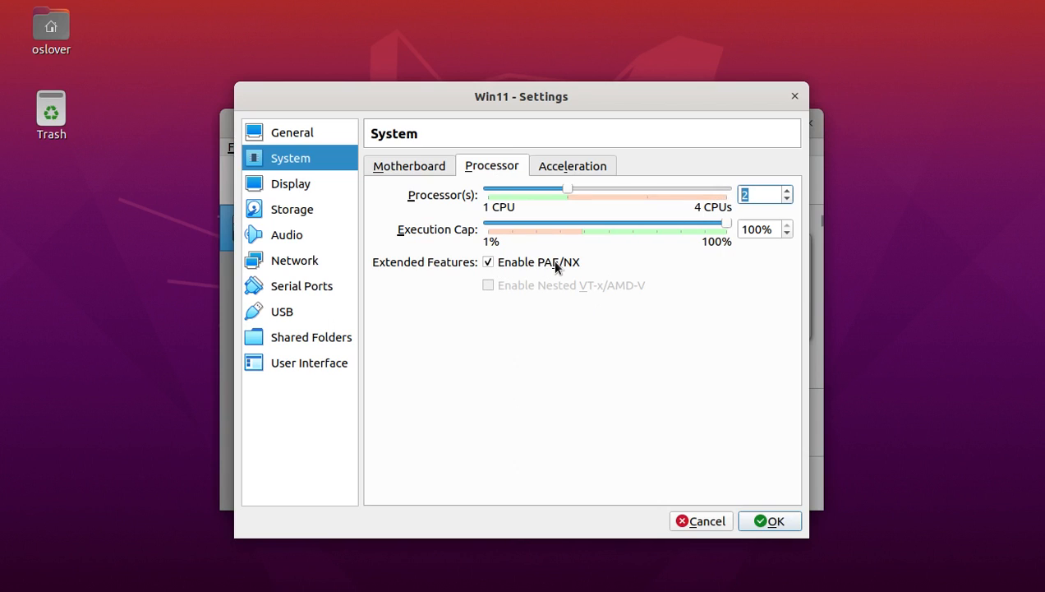
{"action": "mouse_move", "coordinate": [291, 185]}
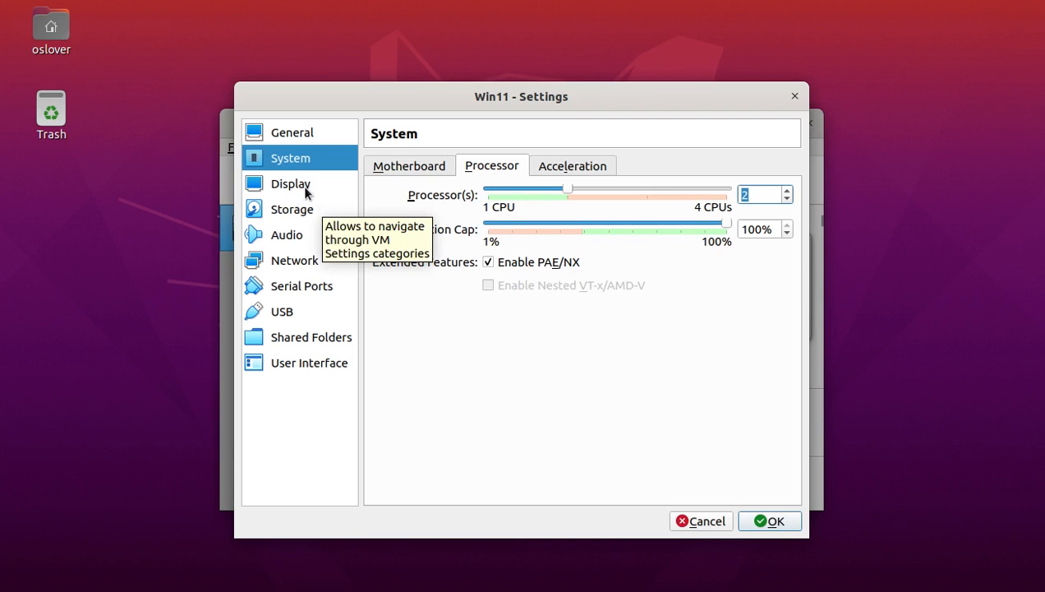
Browse Display and Storage, return to System > Motherboard, and accept the settings with OK
{"action": "left_click", "coordinate": [289, 184]}
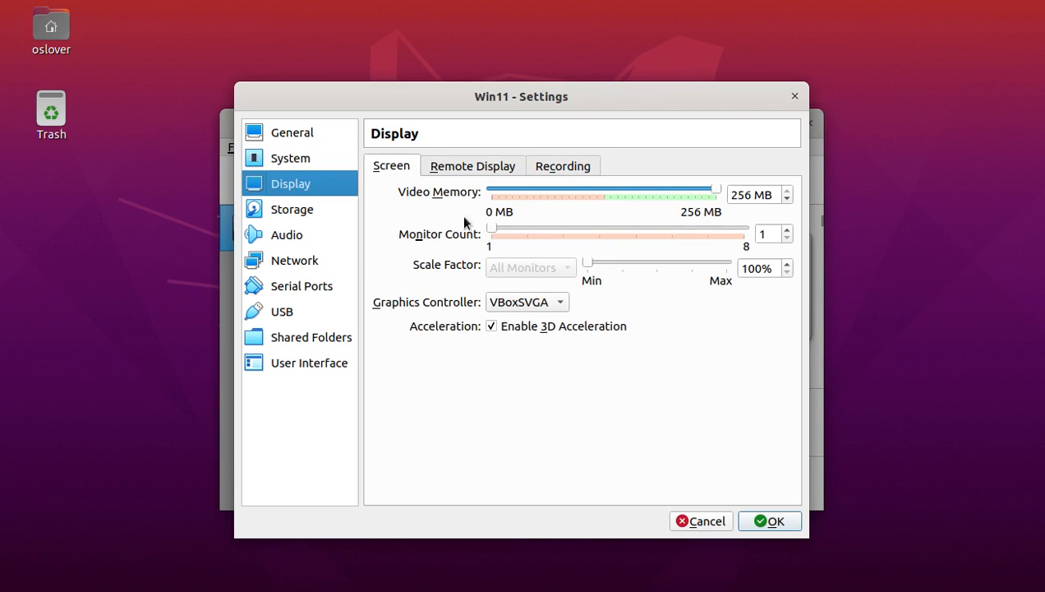
{"action": "mouse_move", "coordinate": [436, 309]}
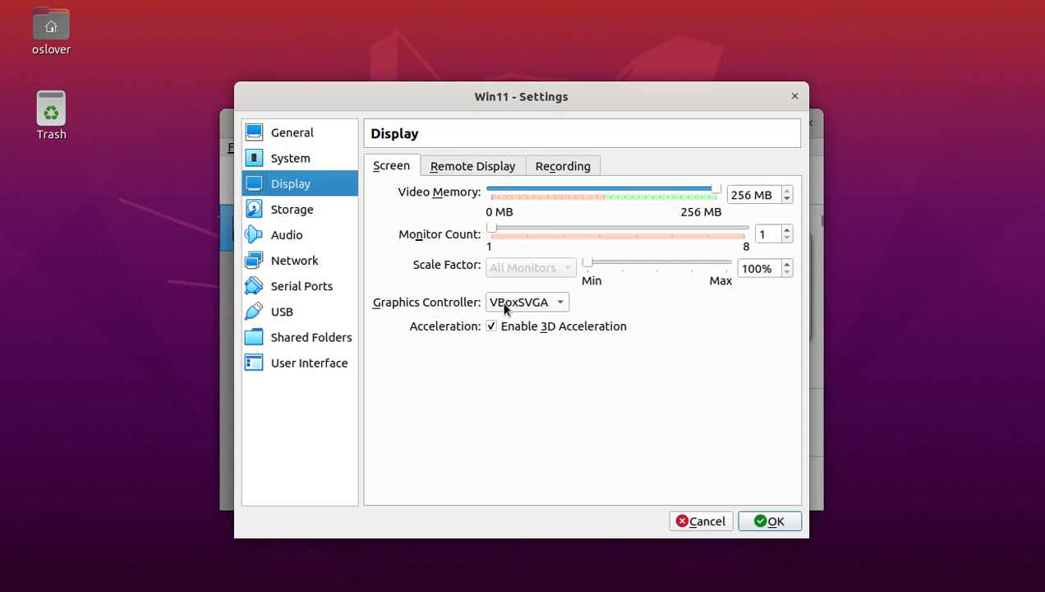
{"action": "mouse_move", "coordinate": [525, 302]}
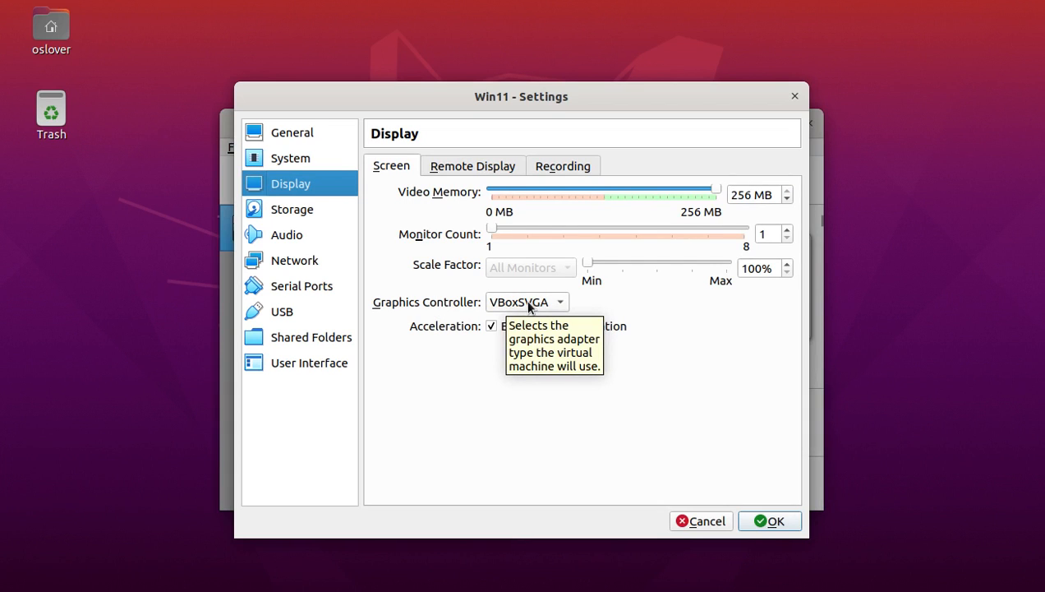
{"action": "mouse_move", "coordinate": [559, 337]}
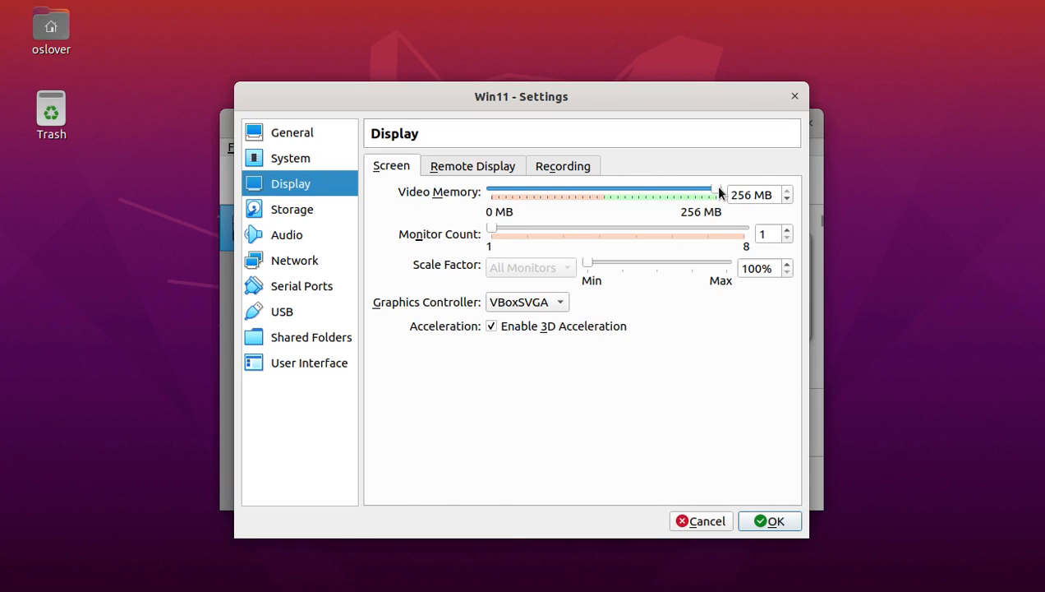
{"action": "left_click", "coordinate": [292, 209]}
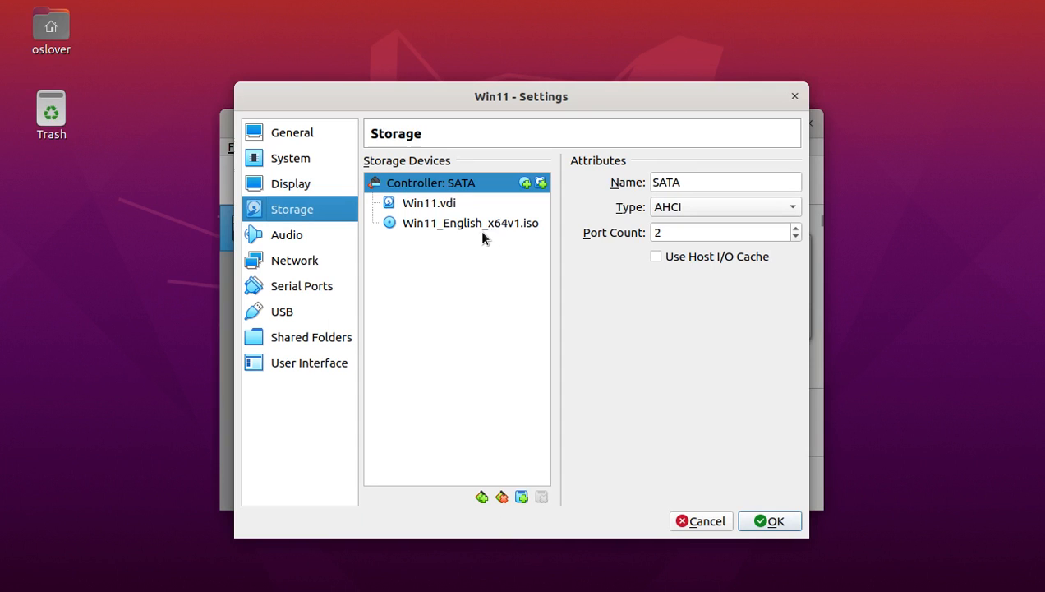
{"action": "left_click", "coordinate": [289, 158]}
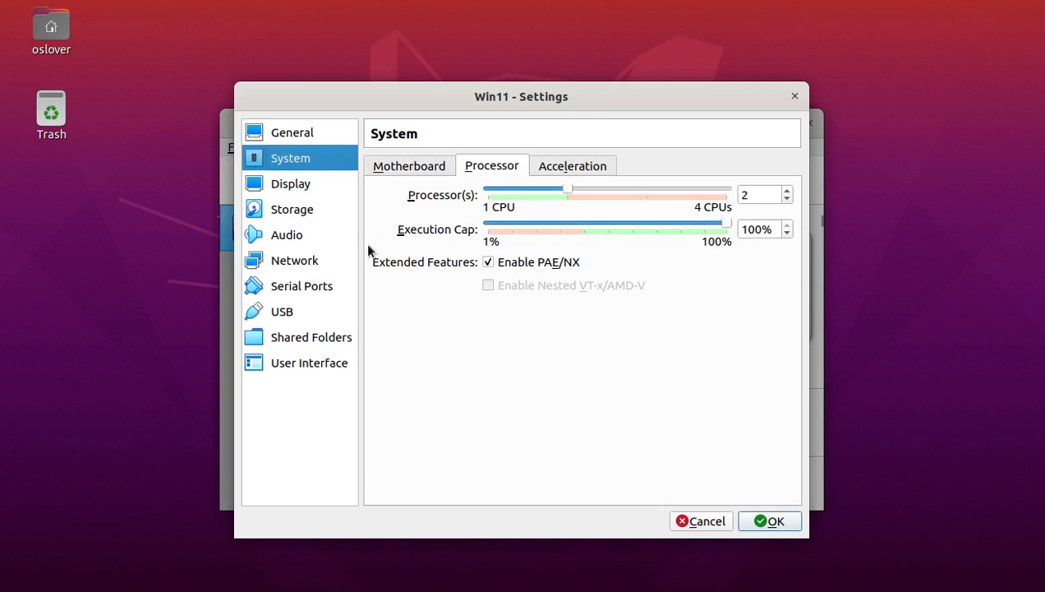
{"action": "left_click", "coordinate": [408, 164]}
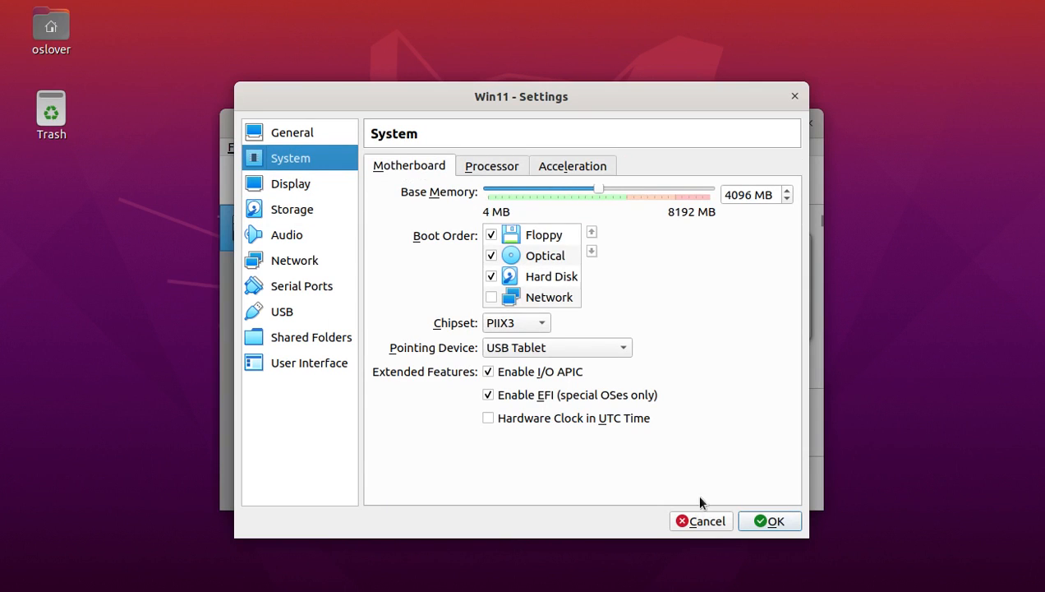
{"action": "mouse_move", "coordinate": [809, 519]}
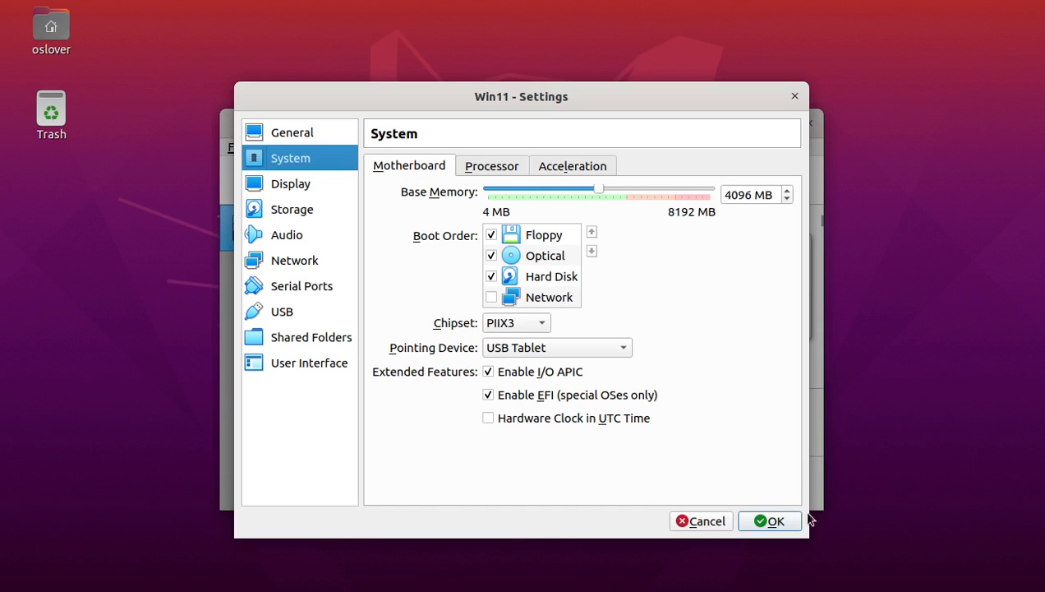
{"action": "left_click", "coordinate": [769, 519]}
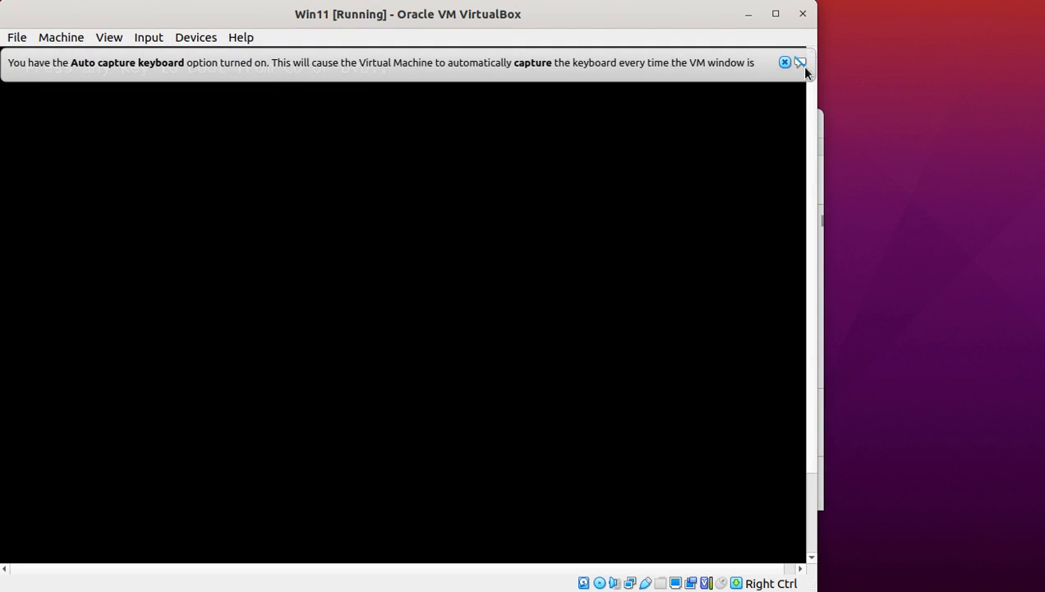
Dismiss the keyboard auto-capture notice and continue Windows Setup with English (United States) defaults
{"action": "left_click", "coordinate": [785, 63]}
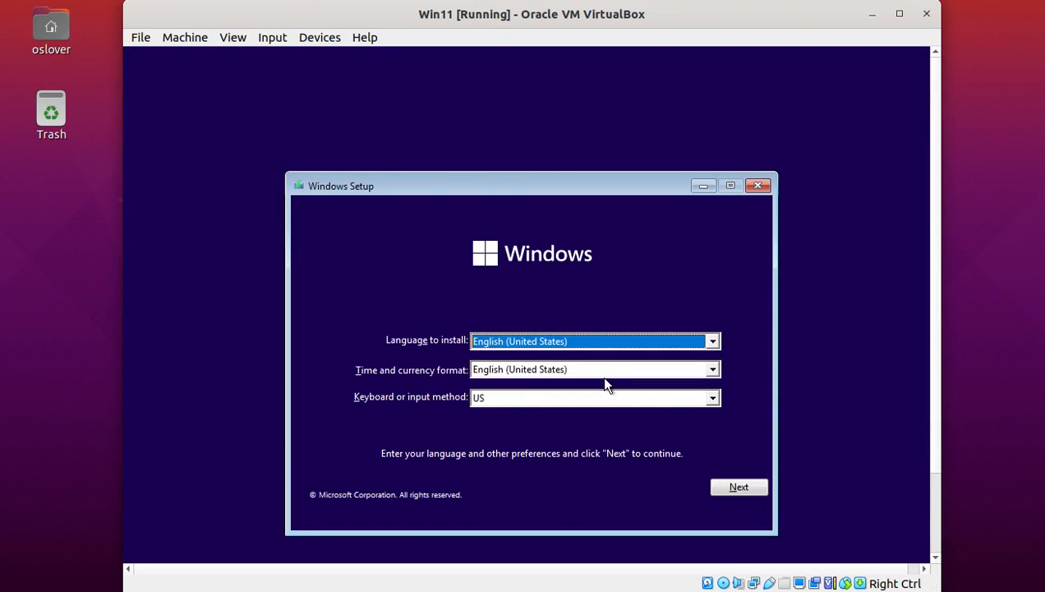
{"action": "mouse_move", "coordinate": [402, 344]}
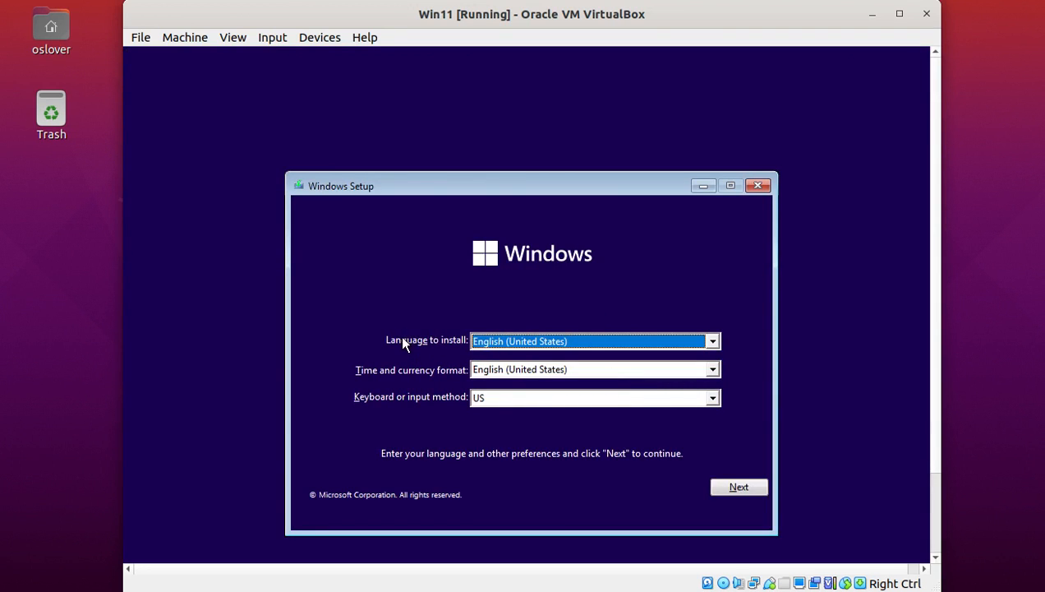
{"action": "mouse_move", "coordinate": [419, 388]}
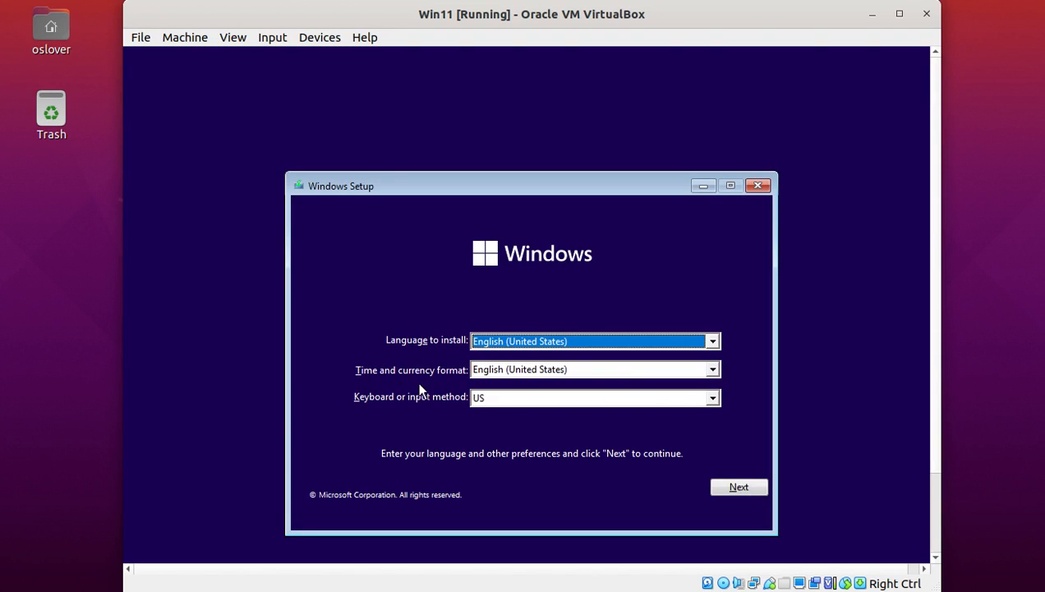
{"action": "mouse_move", "coordinate": [447, 414]}
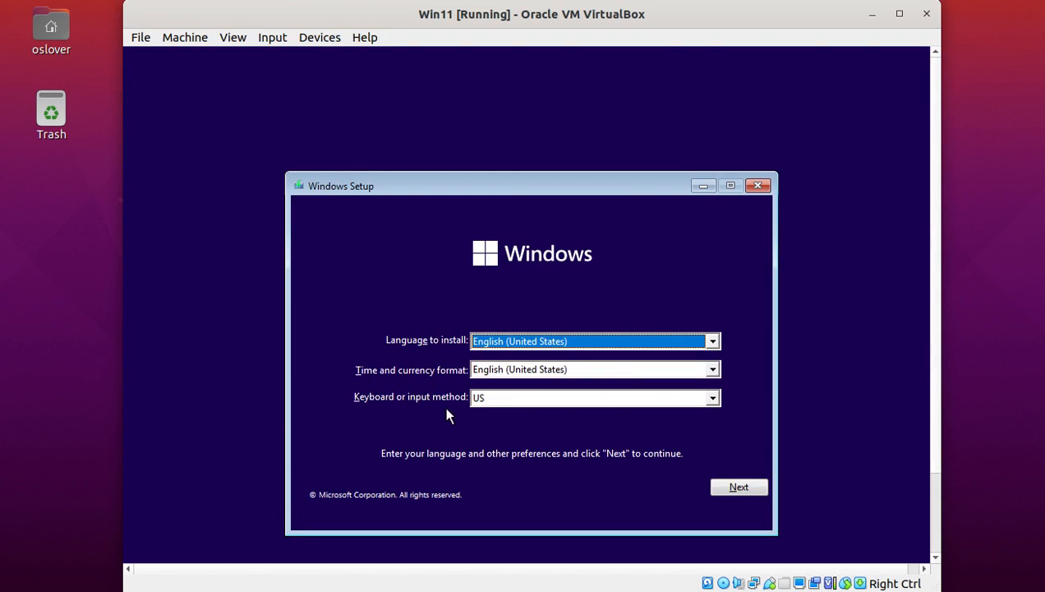
{"action": "left_click", "coordinate": [738, 487]}
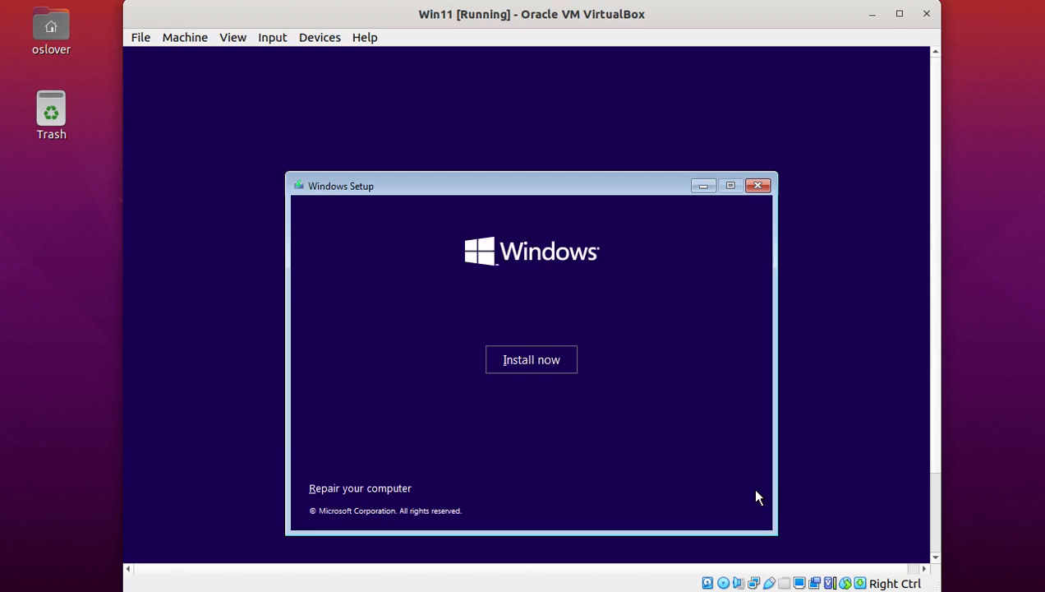
{"action": "mouse_move", "coordinate": [641, 125]}
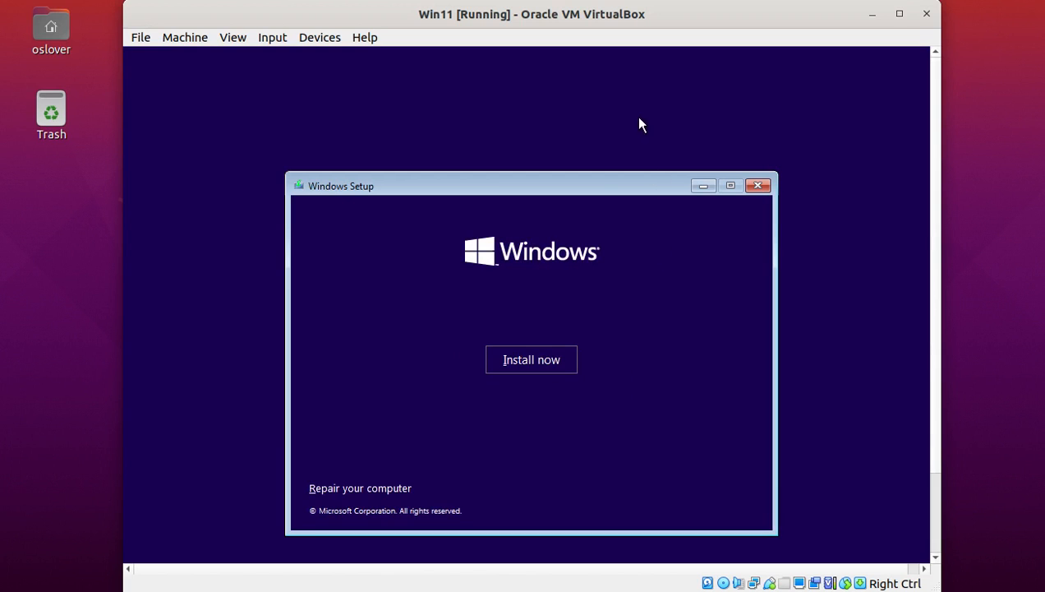
{"action": "mouse_move", "coordinate": [568, 157]}
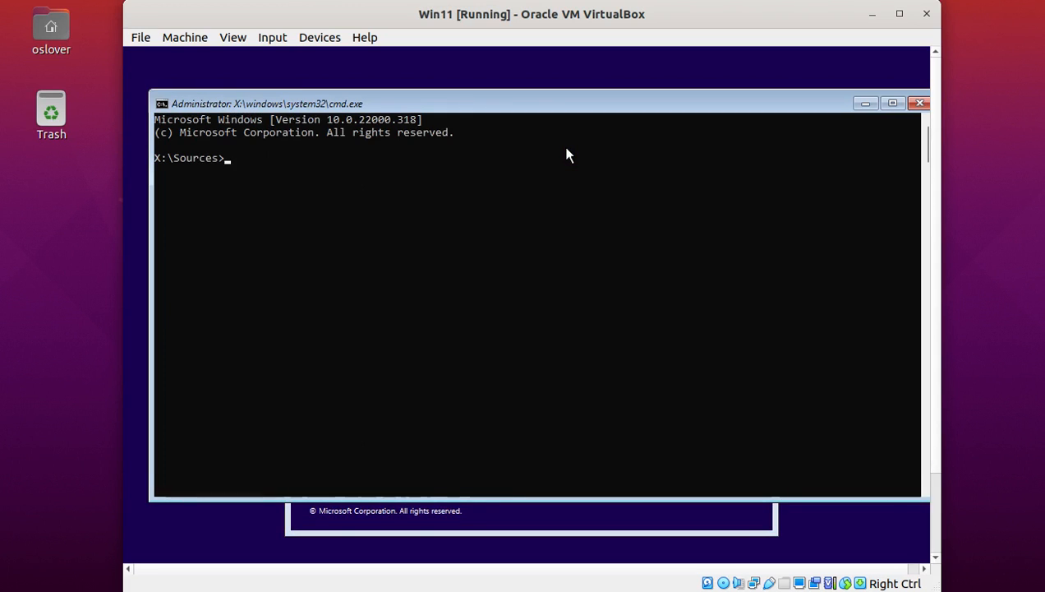
Run regedit from the Shift+F10 command prompt at X:\Sources
{"action": "type", "text": "r"}
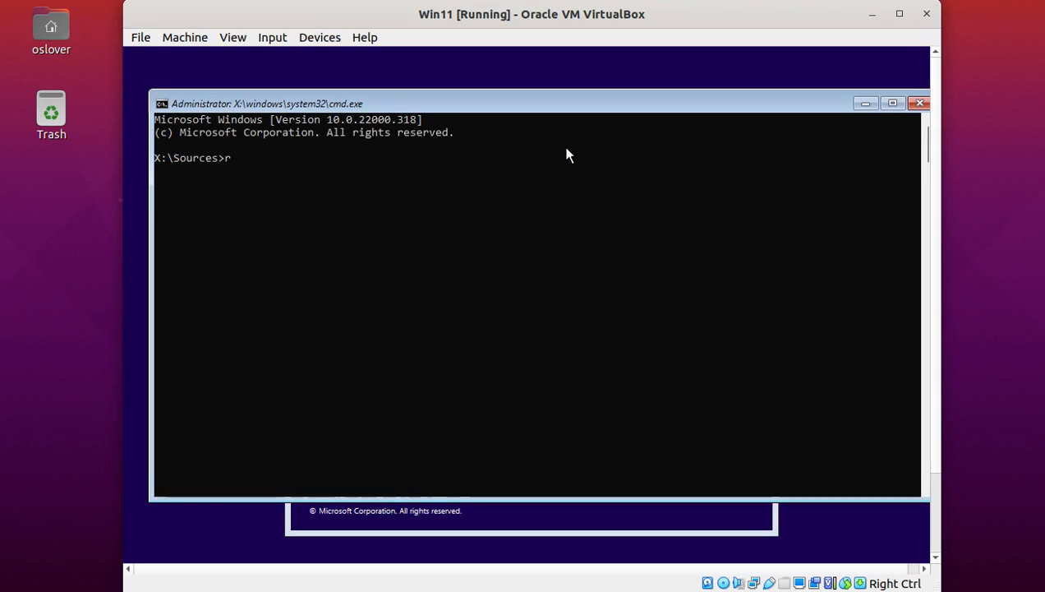
{"action": "type", "text": "egedit"}
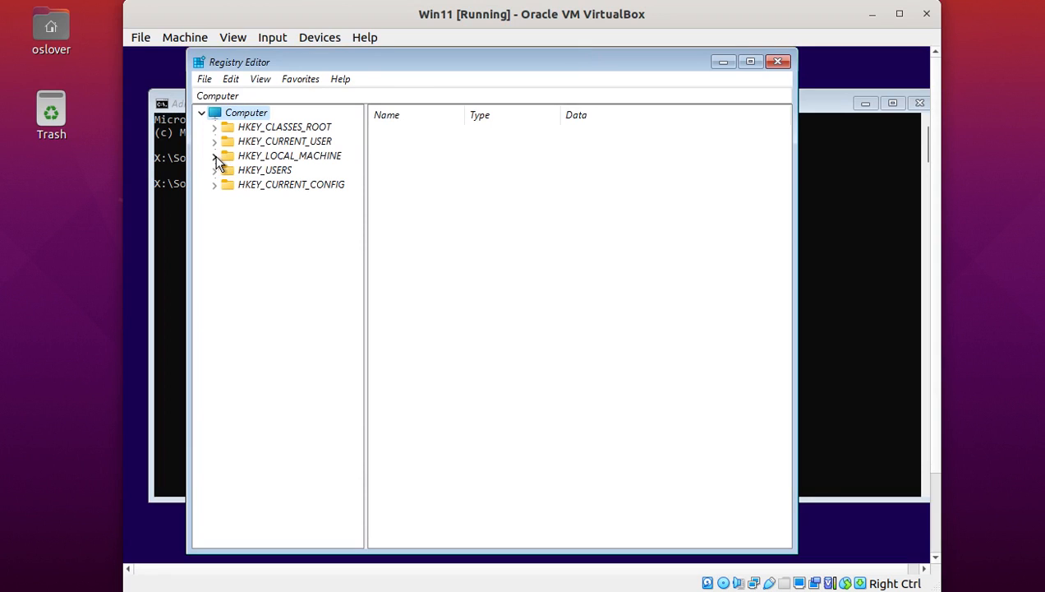
Create a LabConfig key under HKEY_LOCAL_MACHINE\SYSTEM\Setup
{"action": "left_click", "coordinate": [214, 155]}
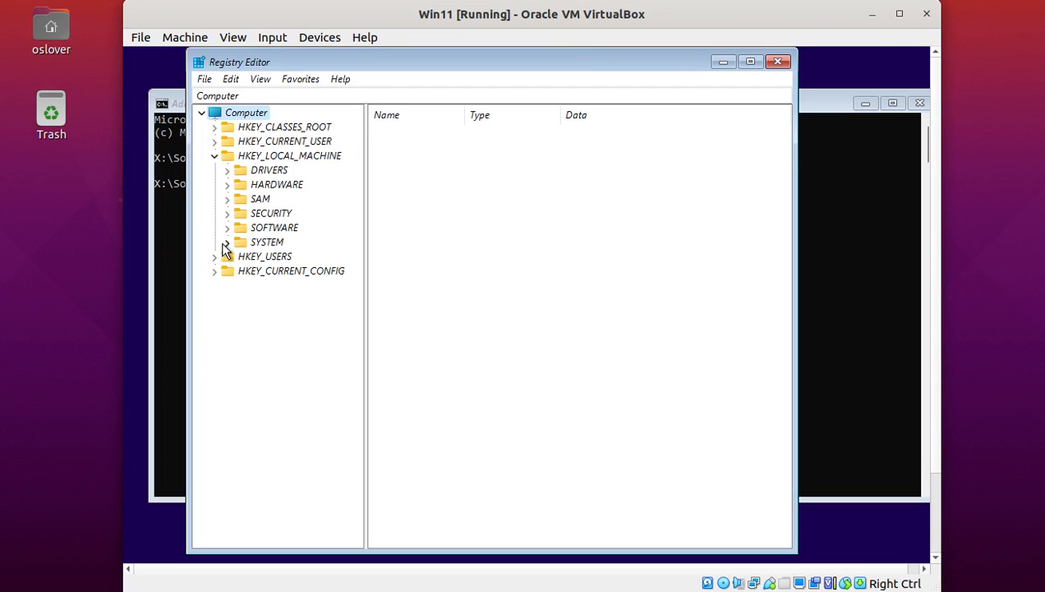
{"action": "left_click", "coordinate": [227, 242]}
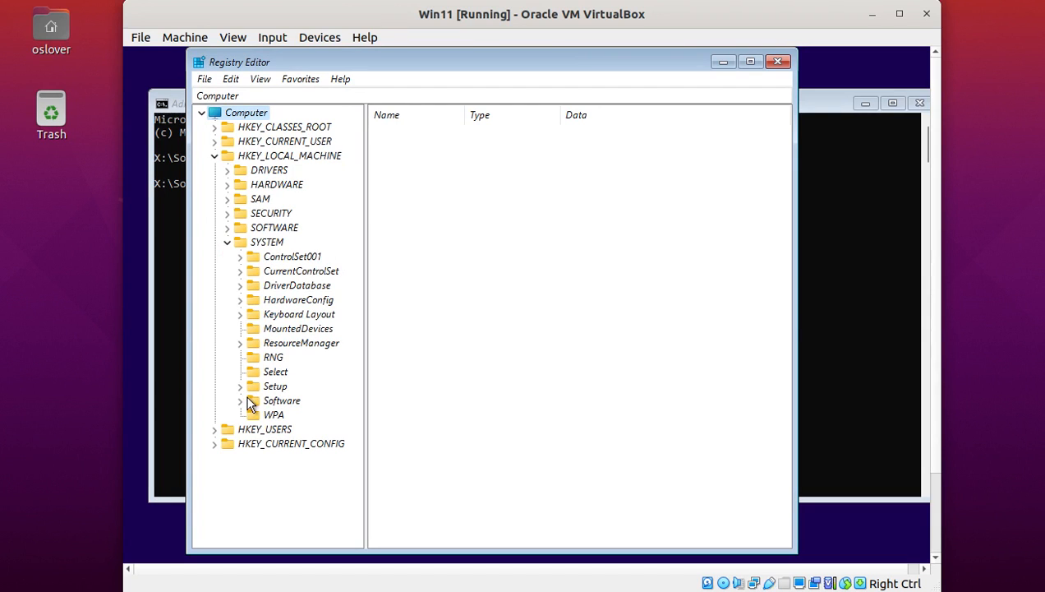
{"action": "left_click", "coordinate": [240, 385]}
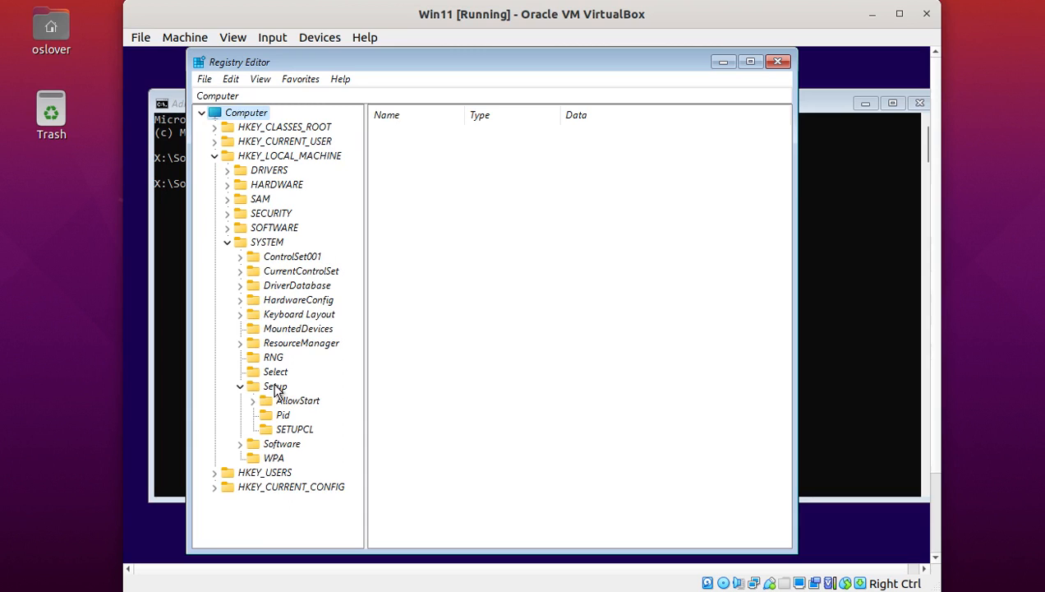
{"action": "right_click", "coordinate": [276, 384]}
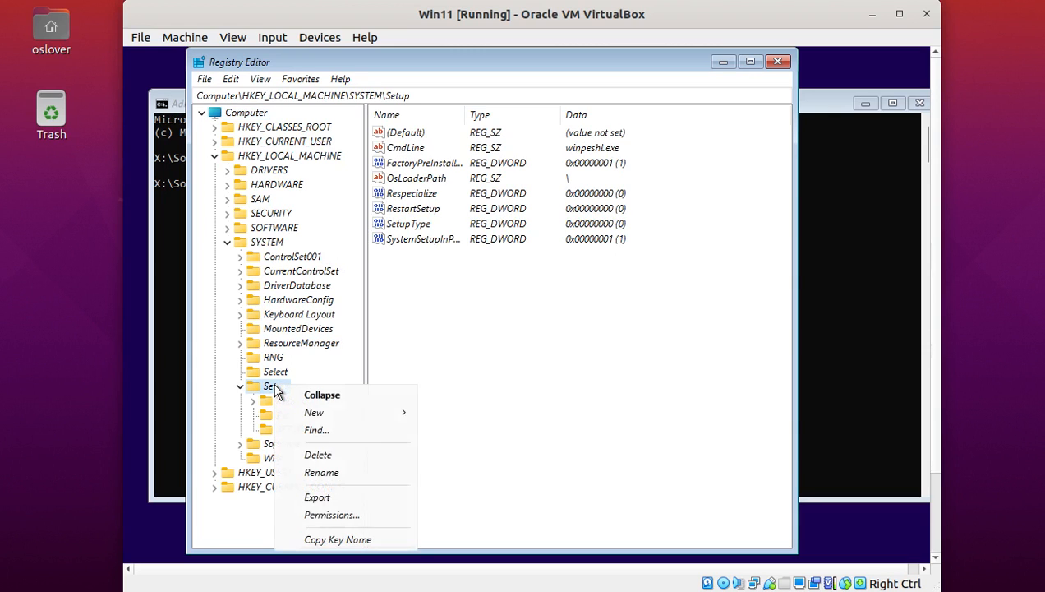
{"action": "mouse_move", "coordinate": [312, 411]}
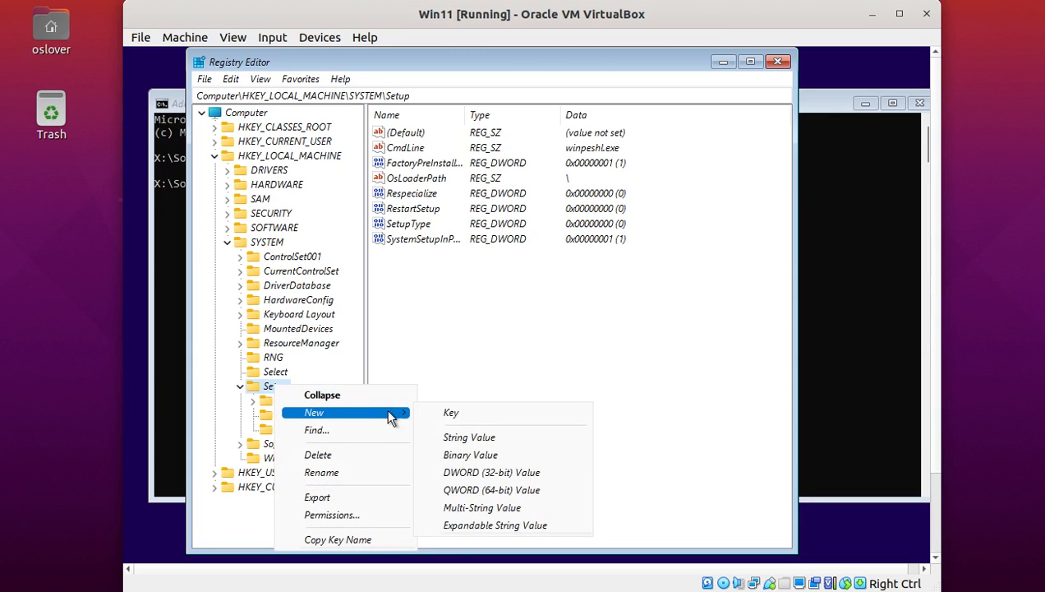
{"action": "mouse_move", "coordinate": [450, 410]}
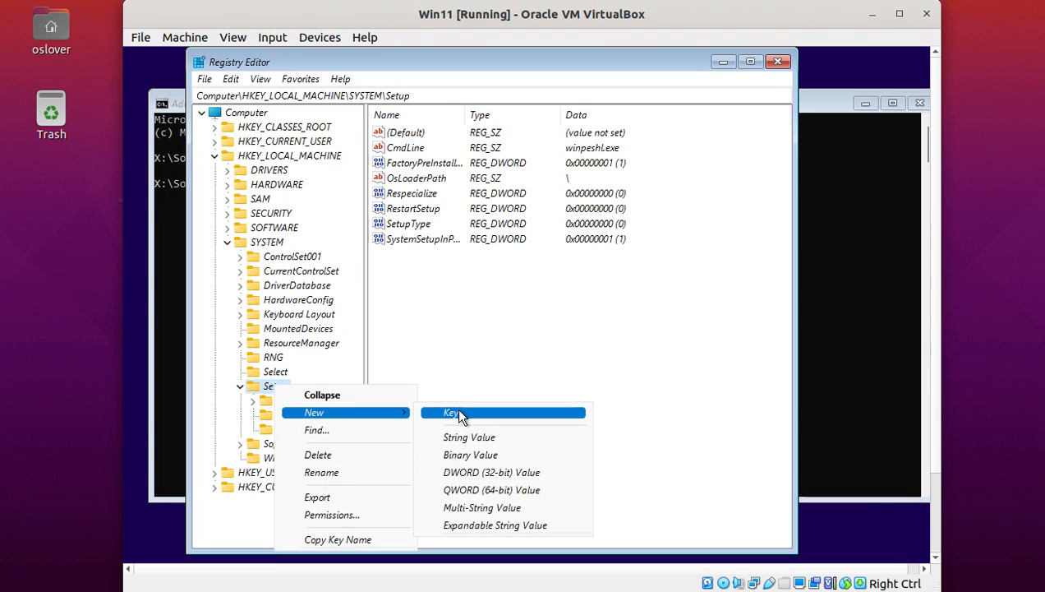
{"action": "left_click", "coordinate": [451, 411]}
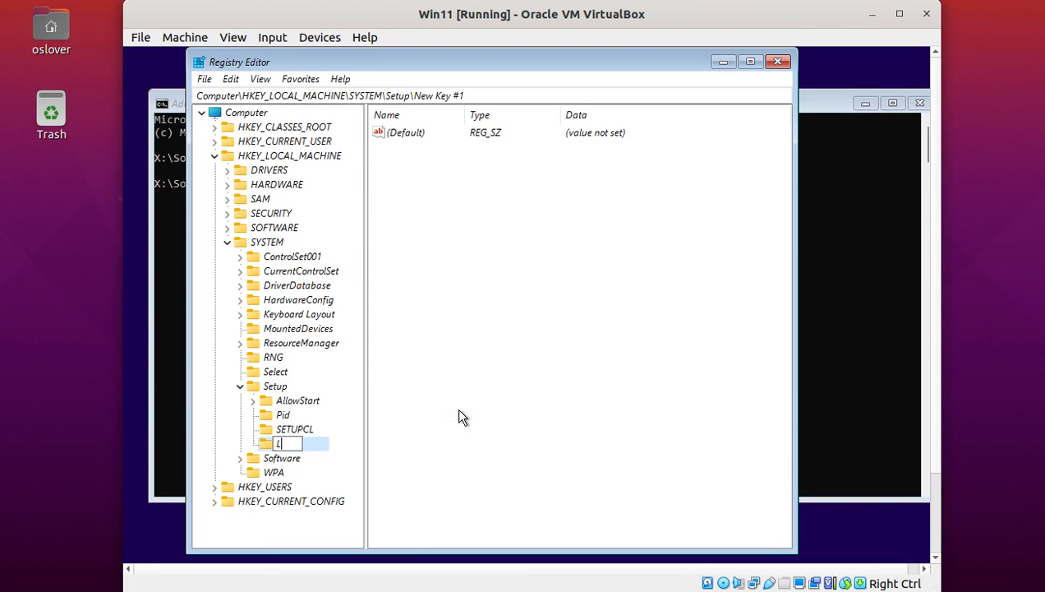
{"action": "type", "text": "abConfig"}
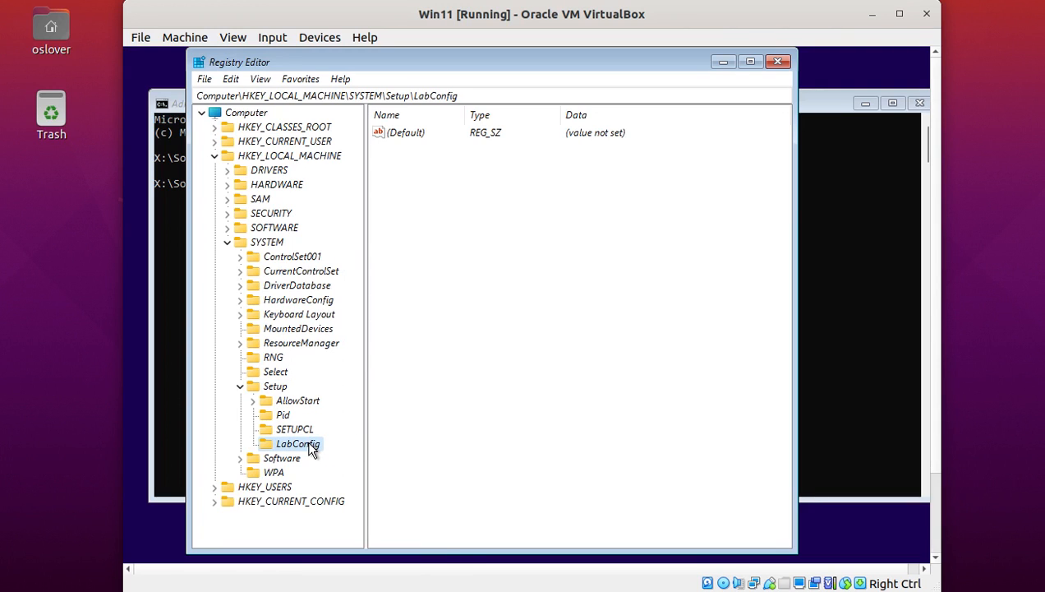
Add a BypassTPMCheck DWORD (32-bit) value in LabConfig and set its data to 1
{"action": "right_click", "coordinate": [298, 444]}
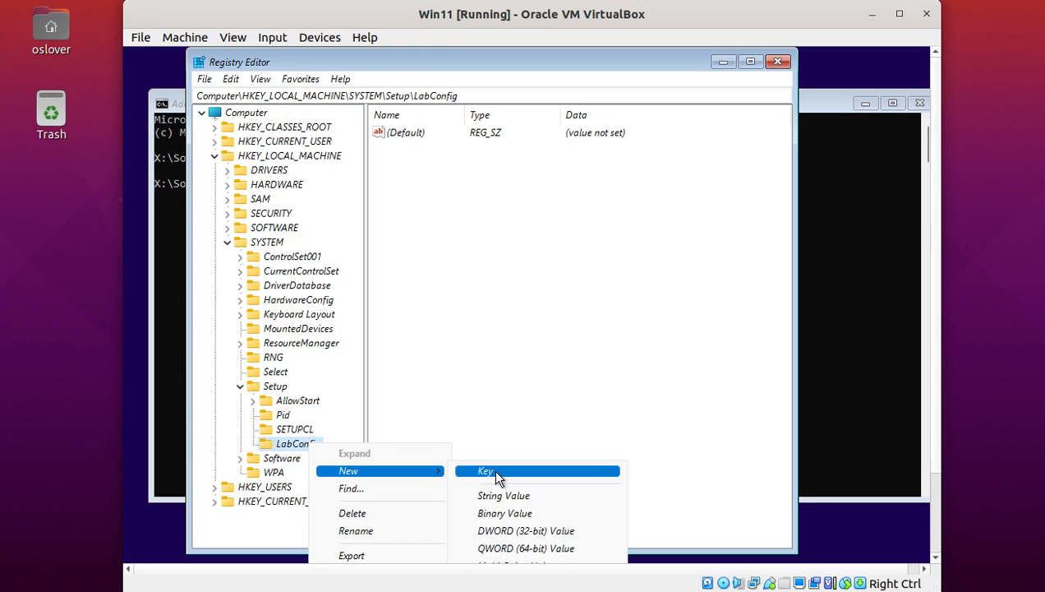
{"action": "mouse_move", "coordinate": [509, 529]}
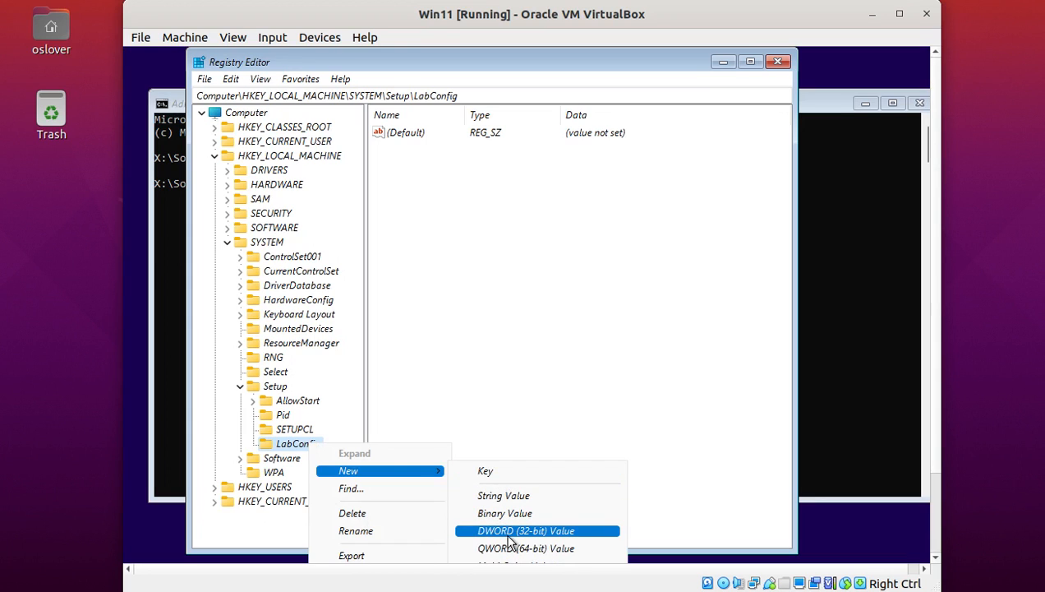
{"action": "left_click", "coordinate": [525, 529]}
{"action": "type", "text": "BypassTPM"}
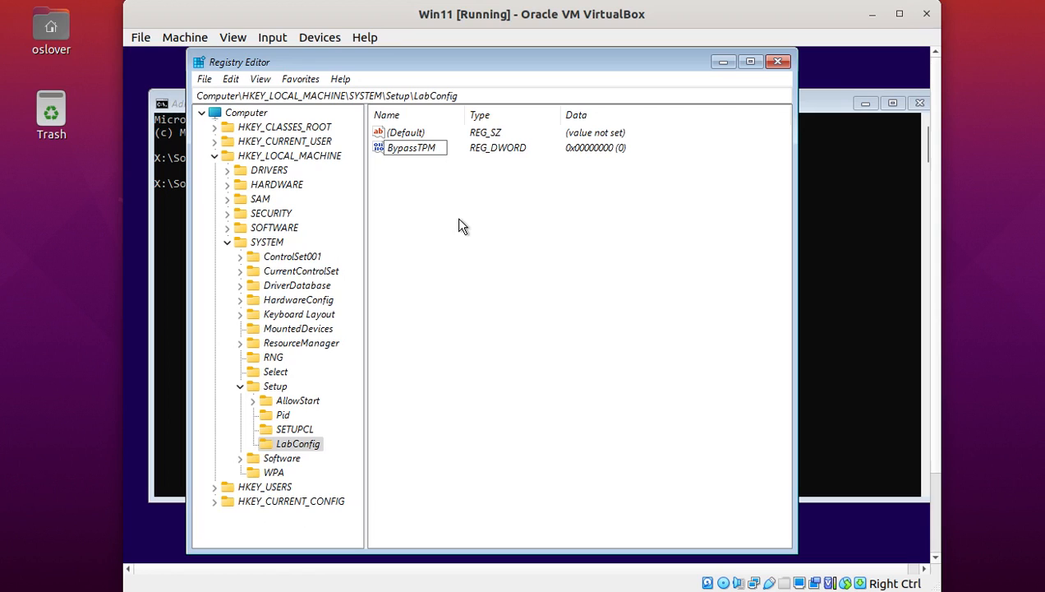
{"action": "type", "text": "Check"}
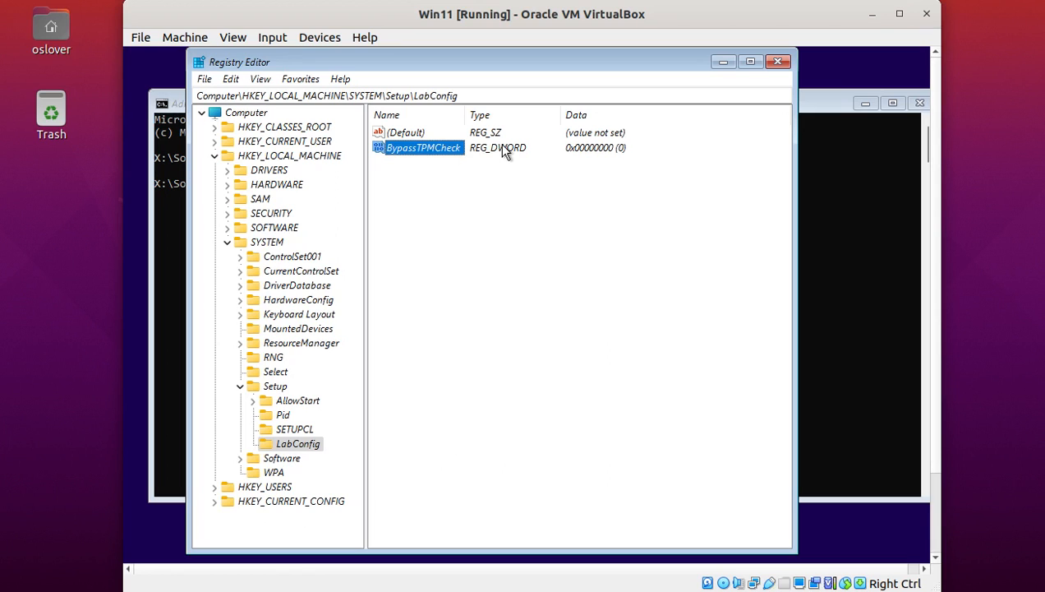
{"action": "right_click", "coordinate": [422, 148]}
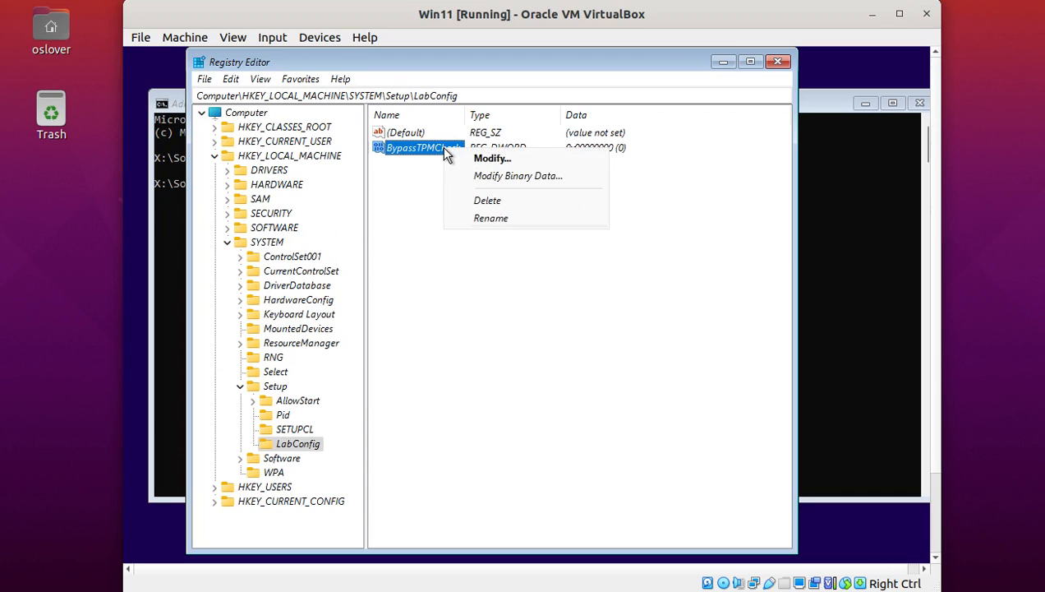
{"action": "mouse_move", "coordinate": [491, 158]}
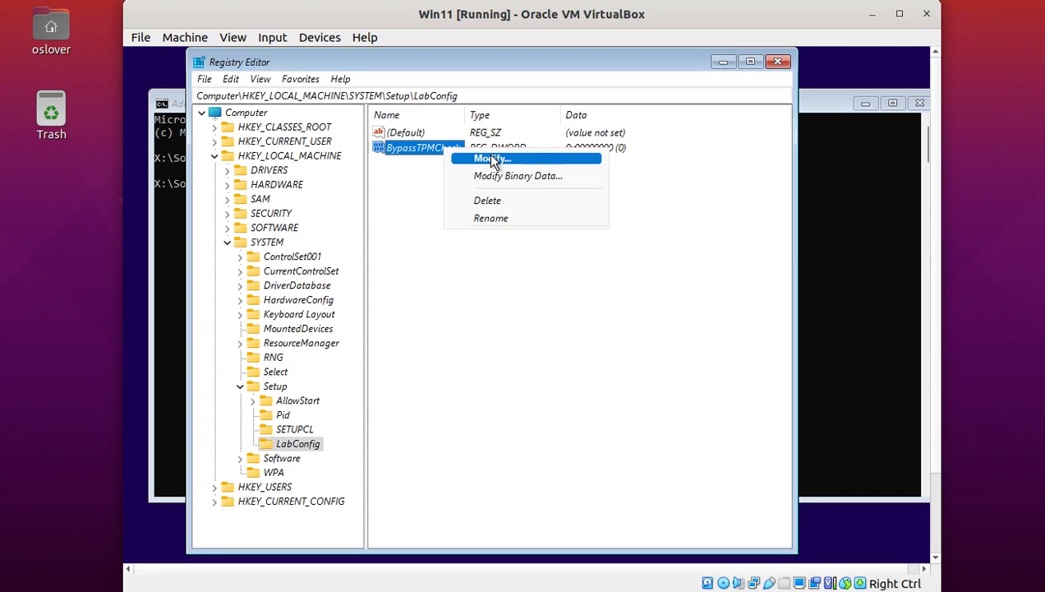
{"action": "left_click", "coordinate": [490, 158]}
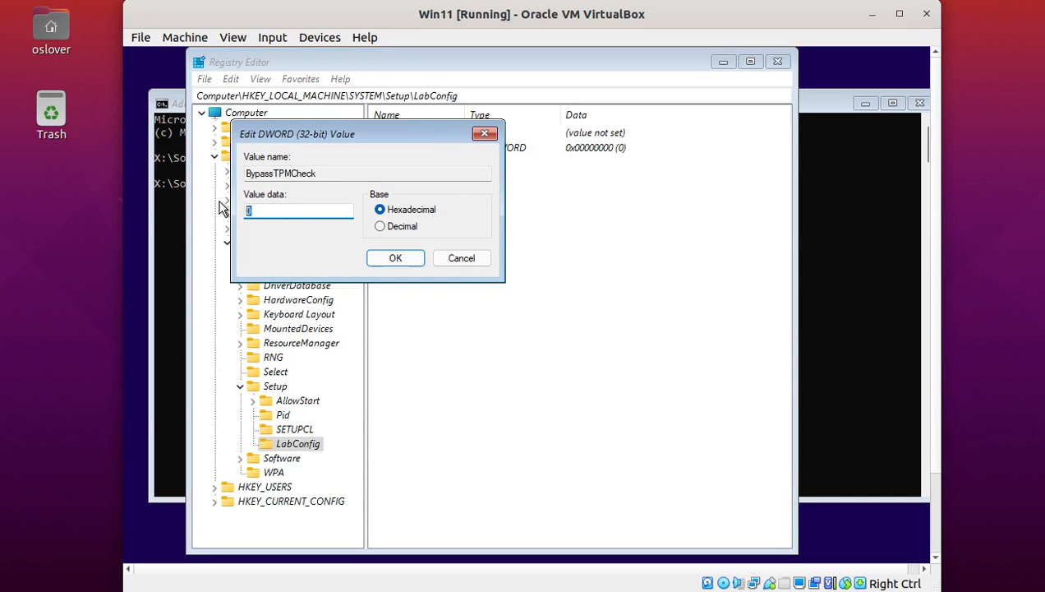
{"action": "left_click", "coordinate": [394, 256]}
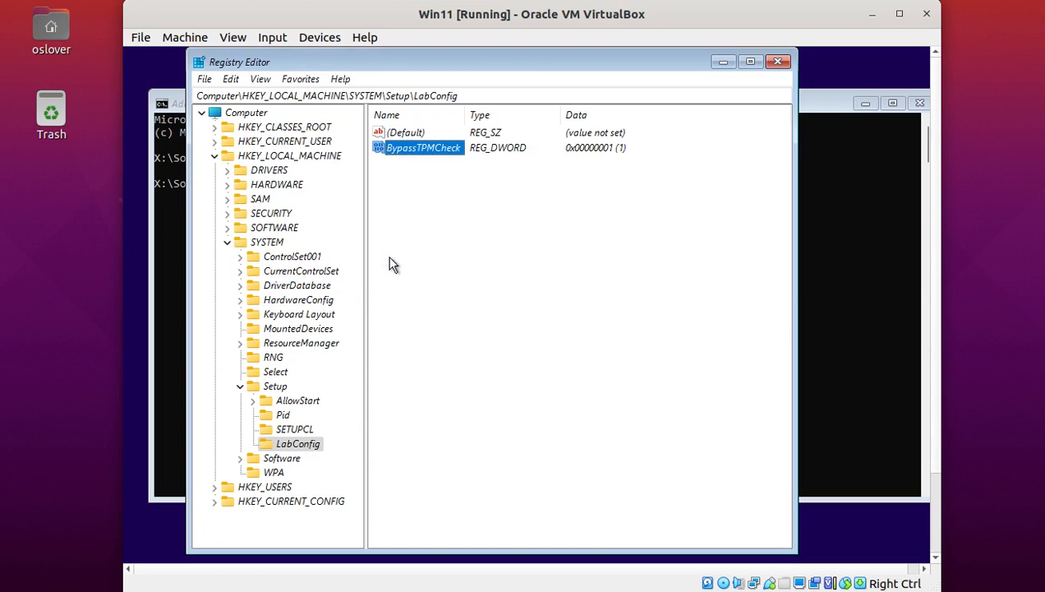
{"action": "left_click", "coordinate": [297, 443]}
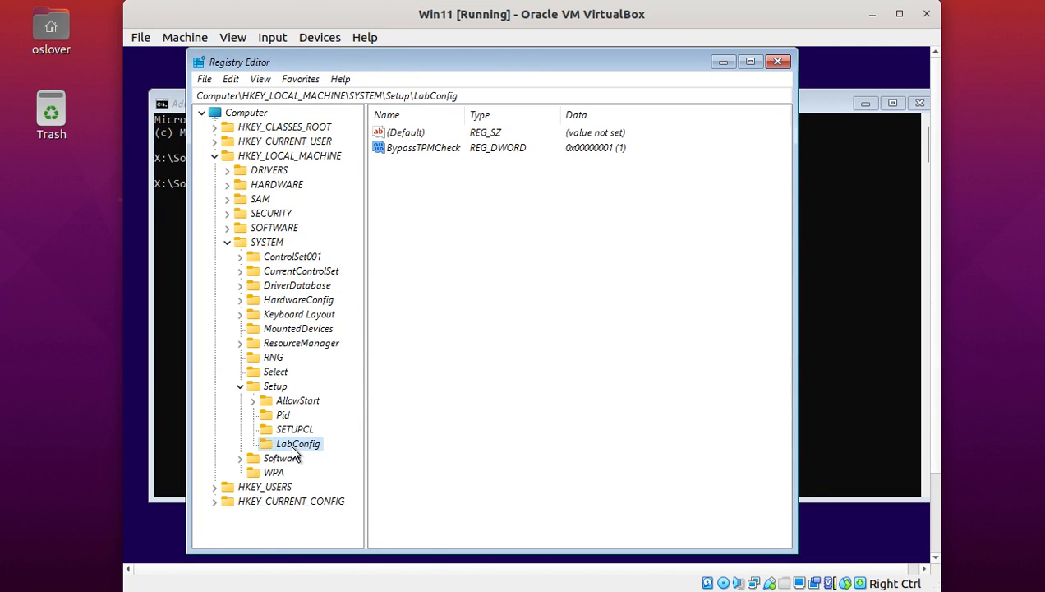
Add a BypassSecureBootCheck DWORD (32-bit) value in LabConfig and set its data to 1
{"action": "right_click", "coordinate": [298, 444]}
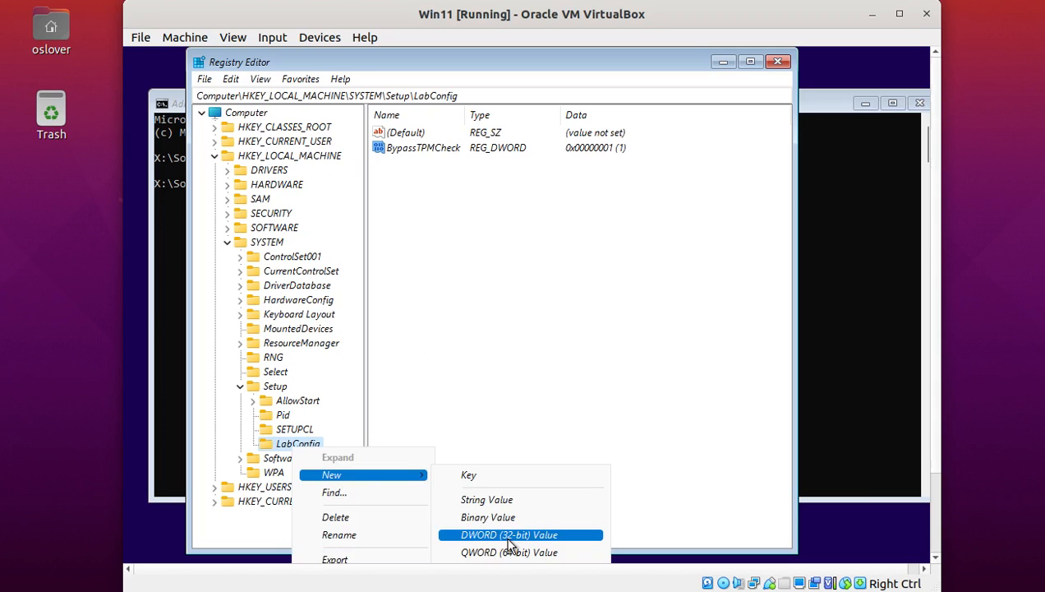
{"action": "left_click", "coordinate": [510, 536]}
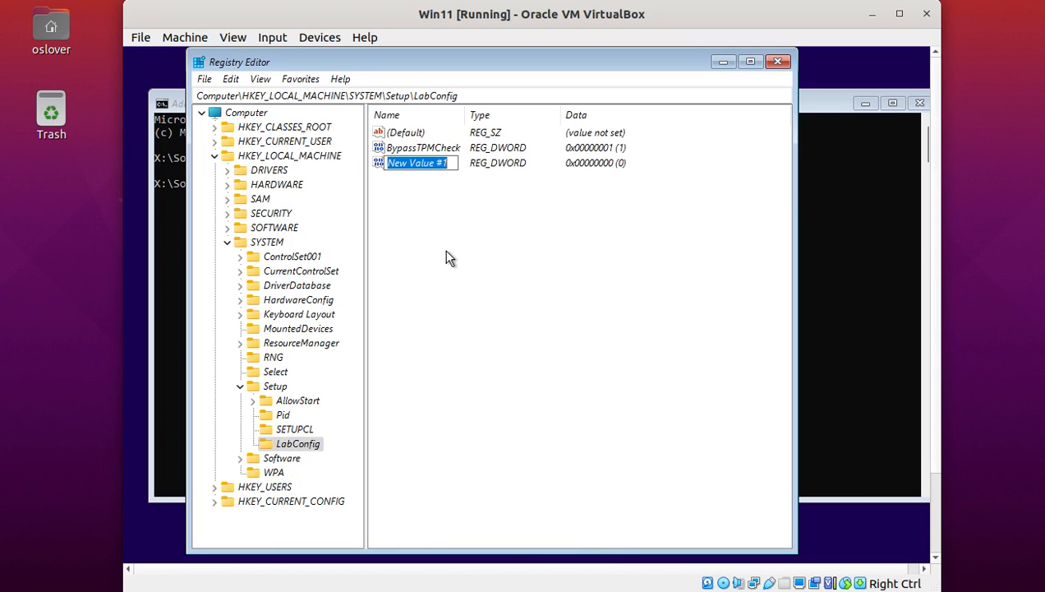
{"action": "type", "text": "BypassSecure"}
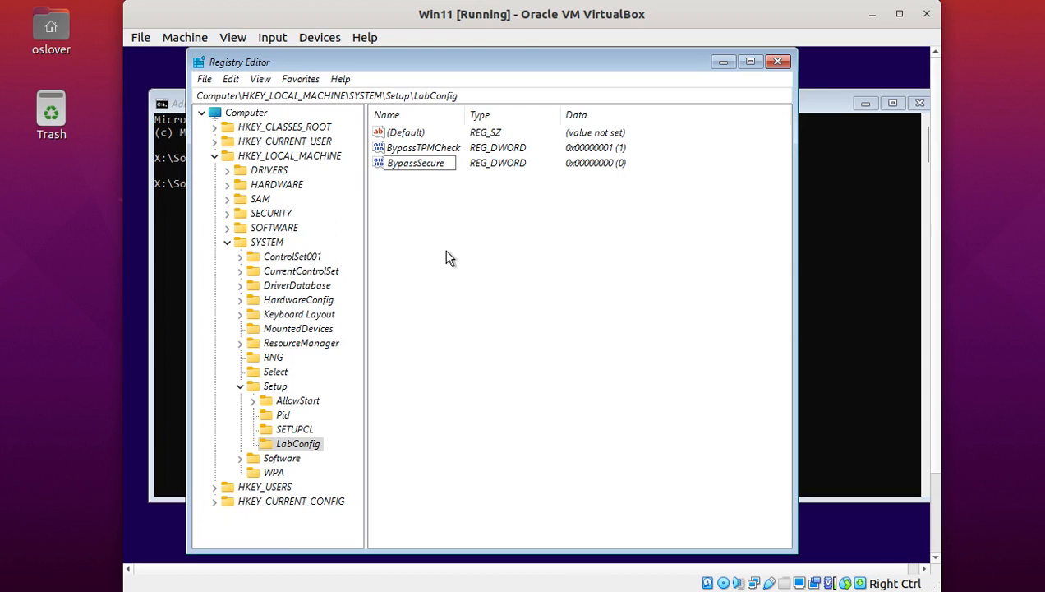
{"action": "type", "text": "Boot"}
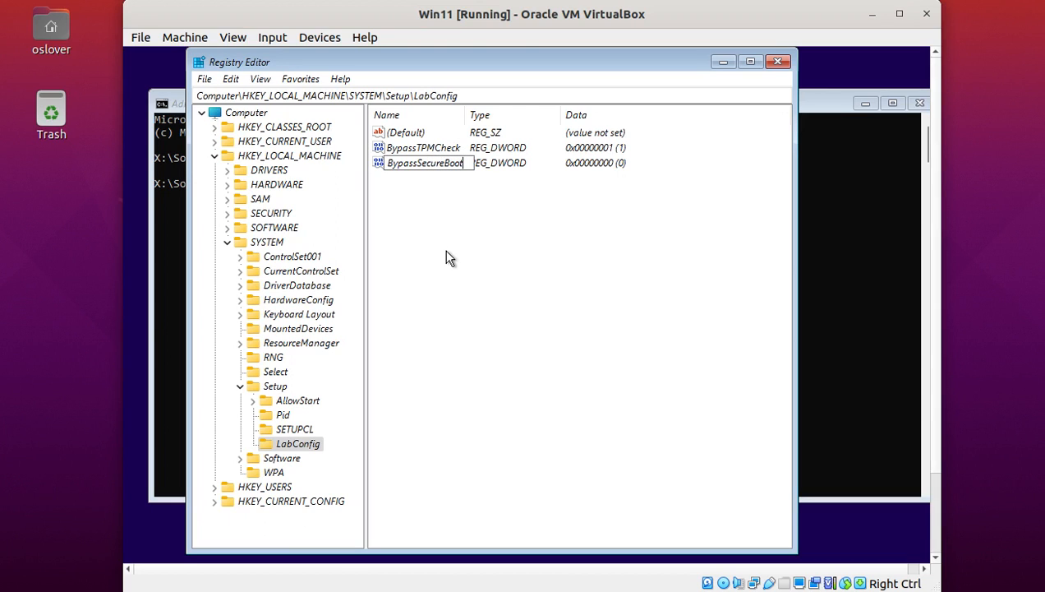
{"action": "type", "text": "Check"}
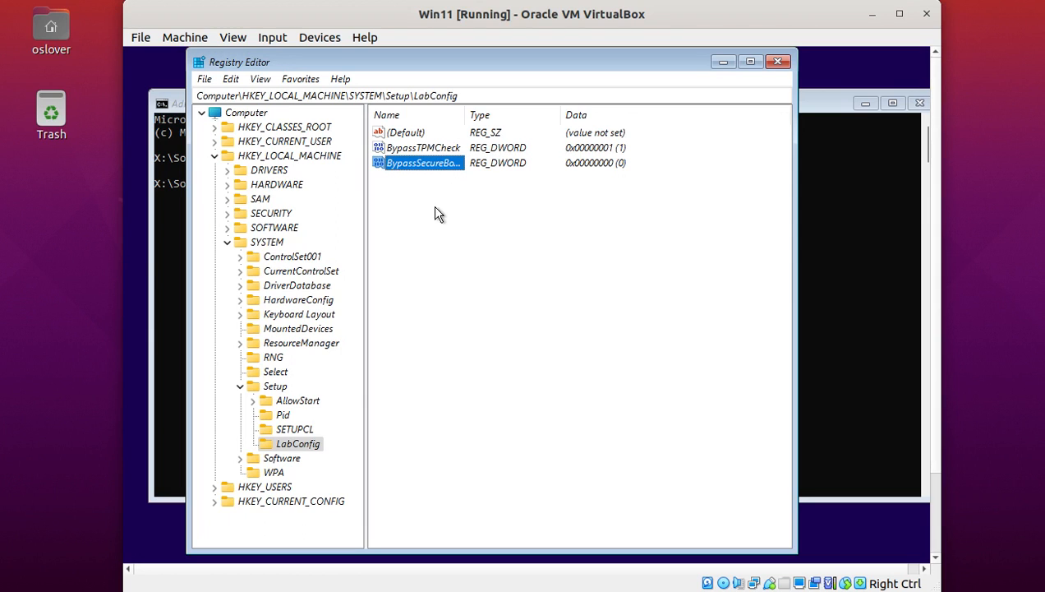
{"action": "double_click", "coordinate": [424, 163]}
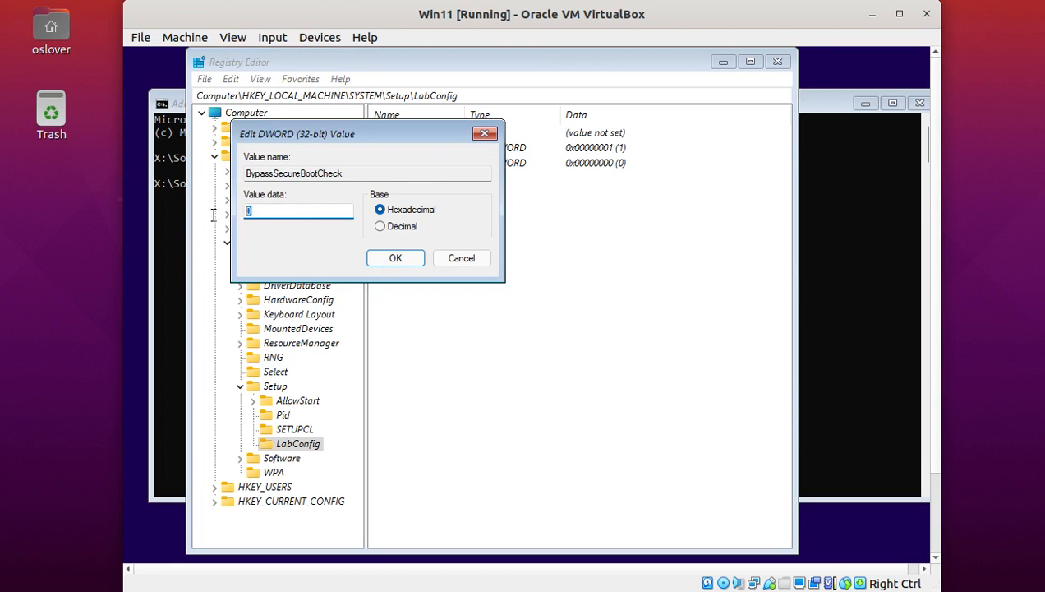
{"action": "type", "text": "1"}
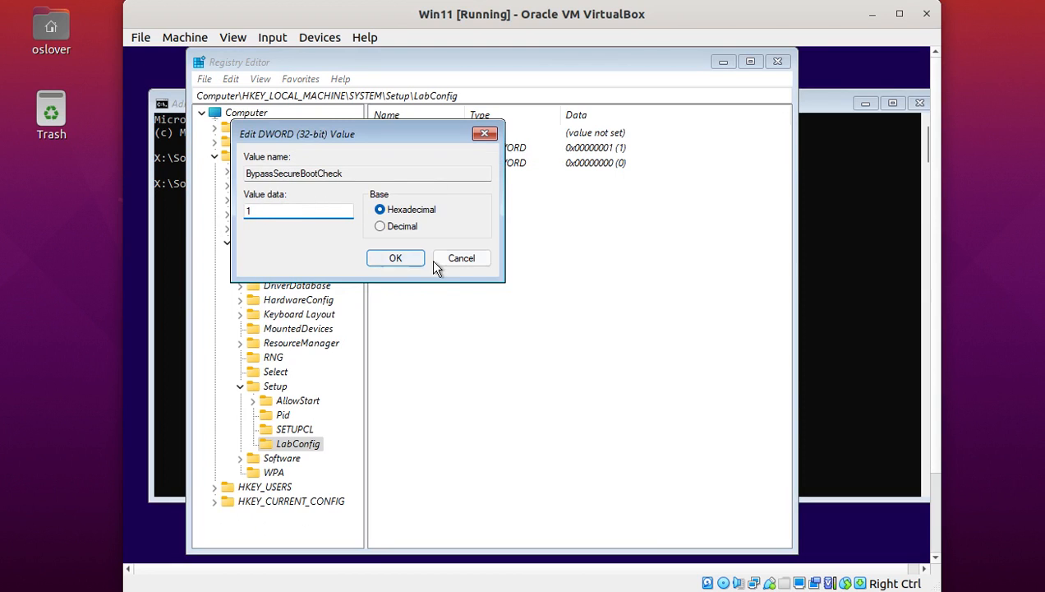
{"action": "left_click", "coordinate": [395, 256]}
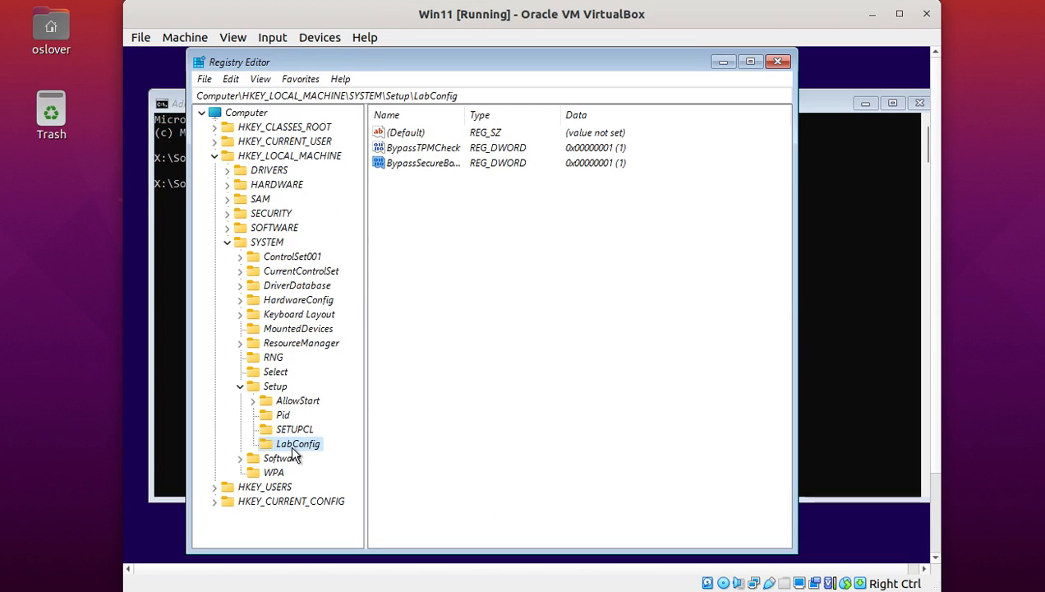
Add a BypassRAMCheck DWORD set to 1 in LabConfig, then close Registry Editor
{"action": "right_click", "coordinate": [299, 444]}
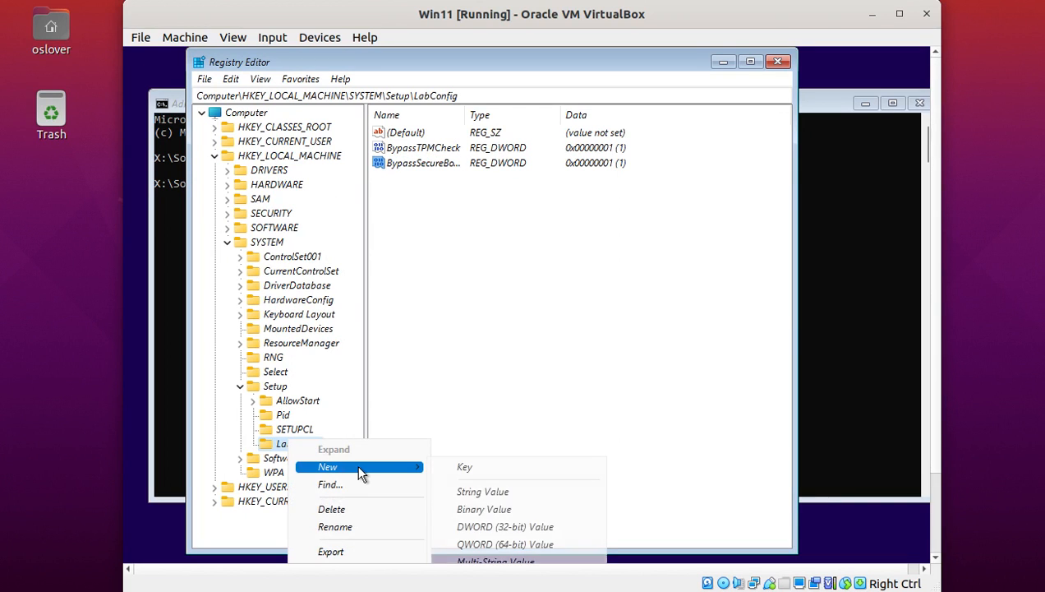
{"action": "left_click", "coordinate": [505, 526]}
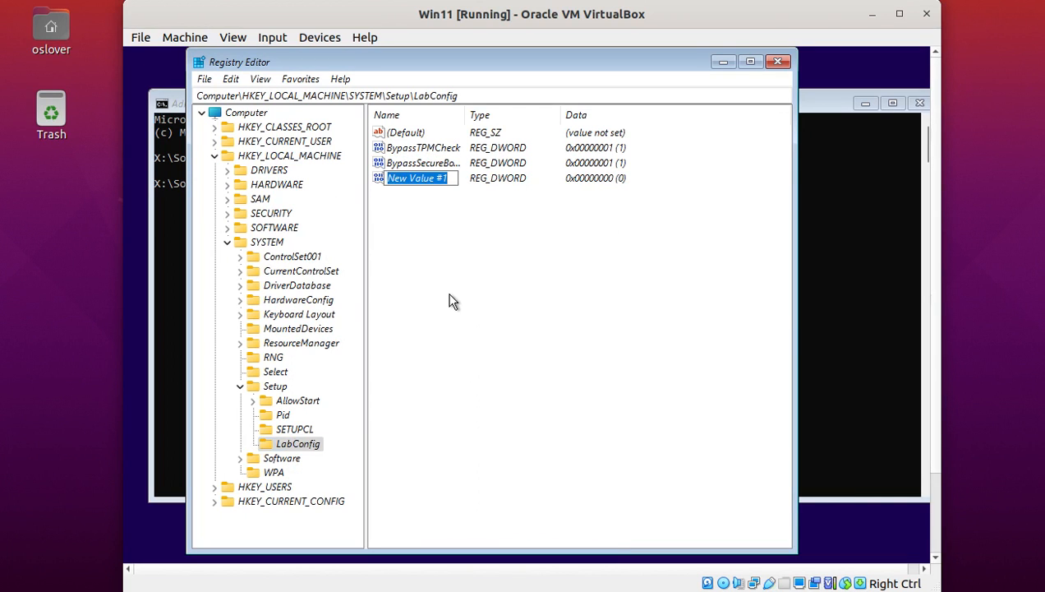
{"action": "type", "text": "Bypass"}
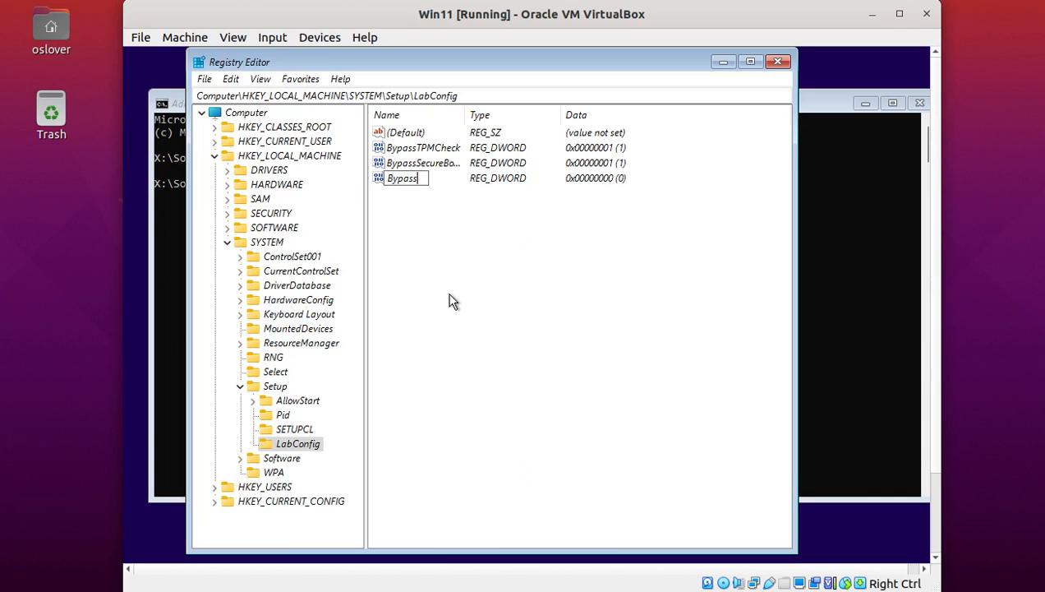
{"action": "type", "text": "RAMCheck"}
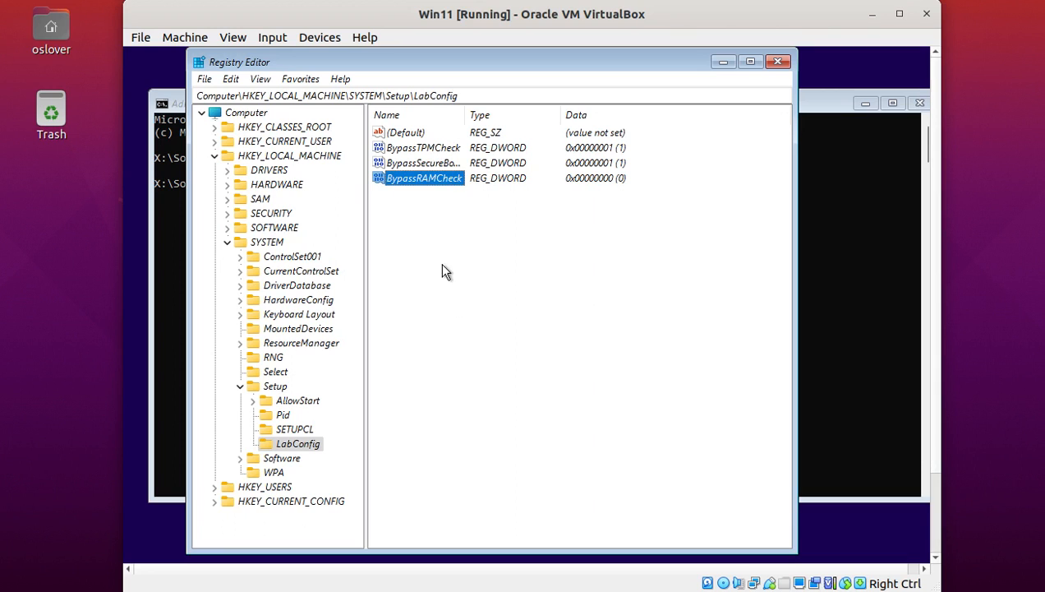
{"action": "double_click", "coordinate": [424, 177]}
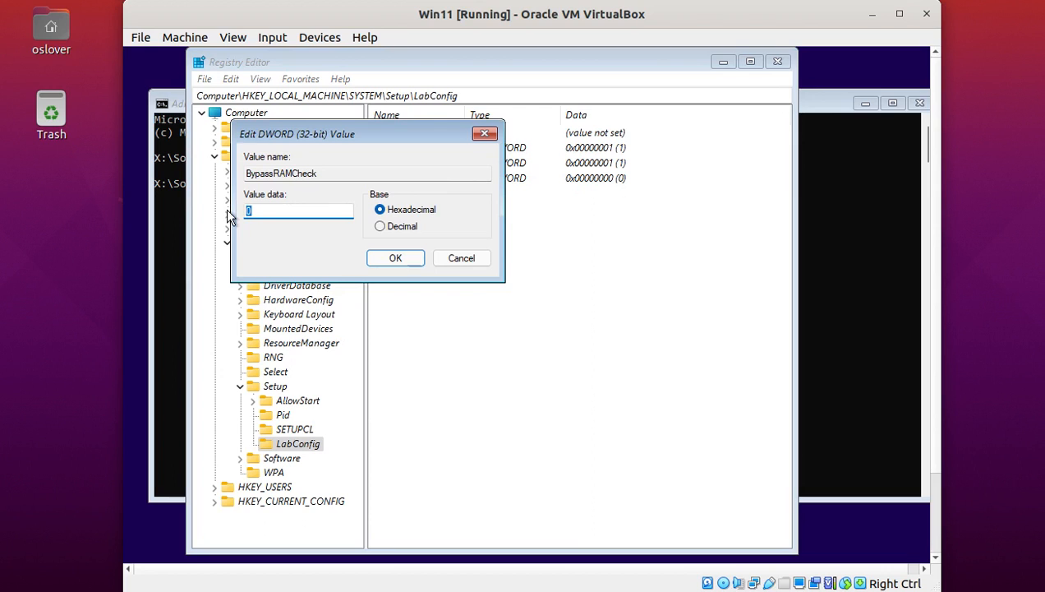
{"action": "left_click", "coordinate": [394, 257]}
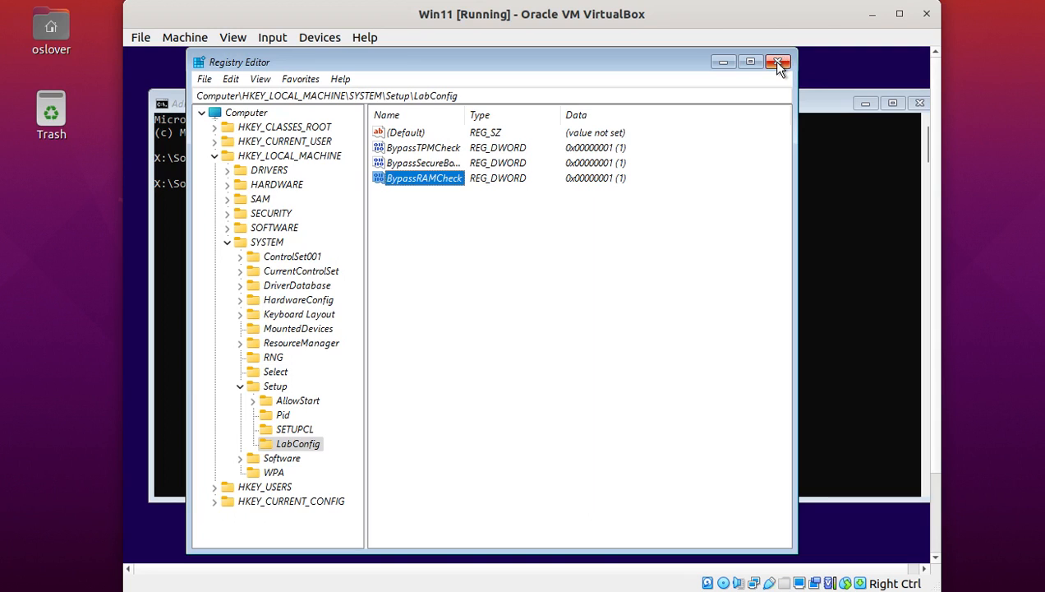
{"action": "left_click", "coordinate": [779, 62]}
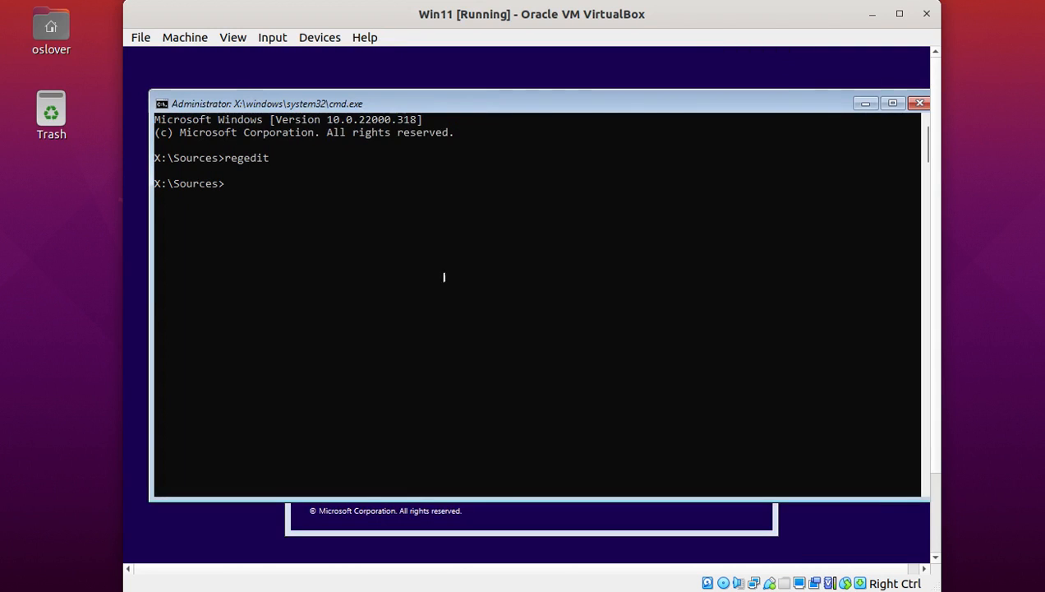
Exit the command prompt, start Install now, and choose I don't have a product key
{"action": "type", "text": "ex"}
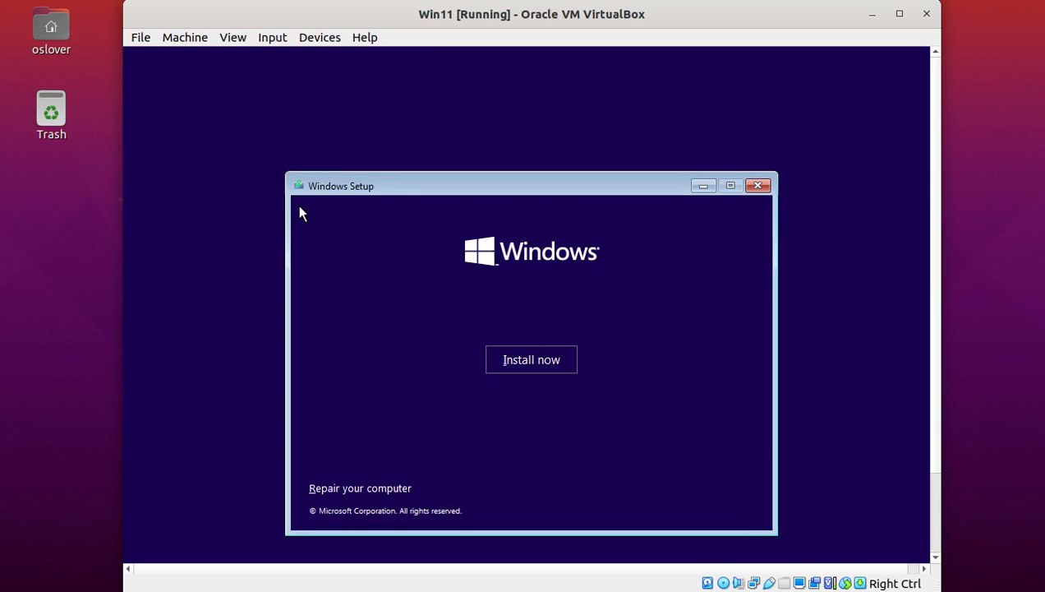
{"action": "left_click", "coordinate": [531, 358]}
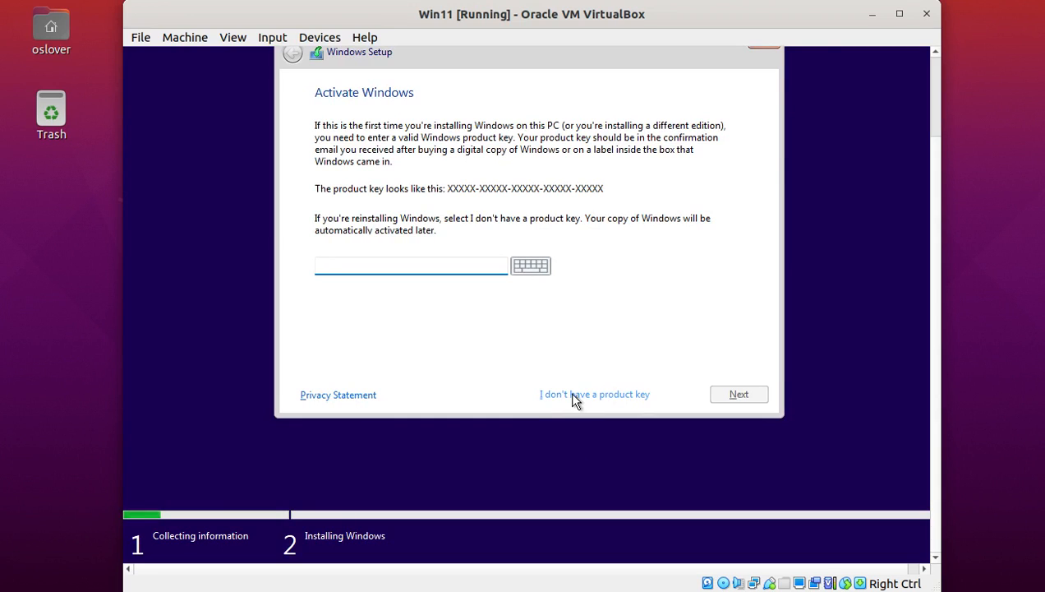
{"action": "left_click", "coordinate": [411, 265]}
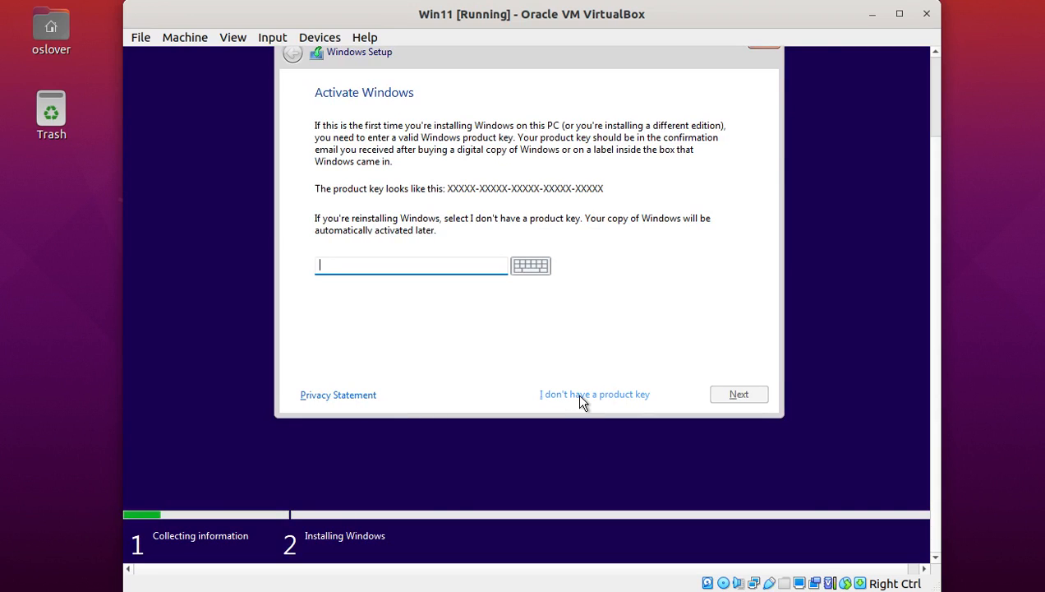
{"action": "left_click", "coordinate": [593, 395]}
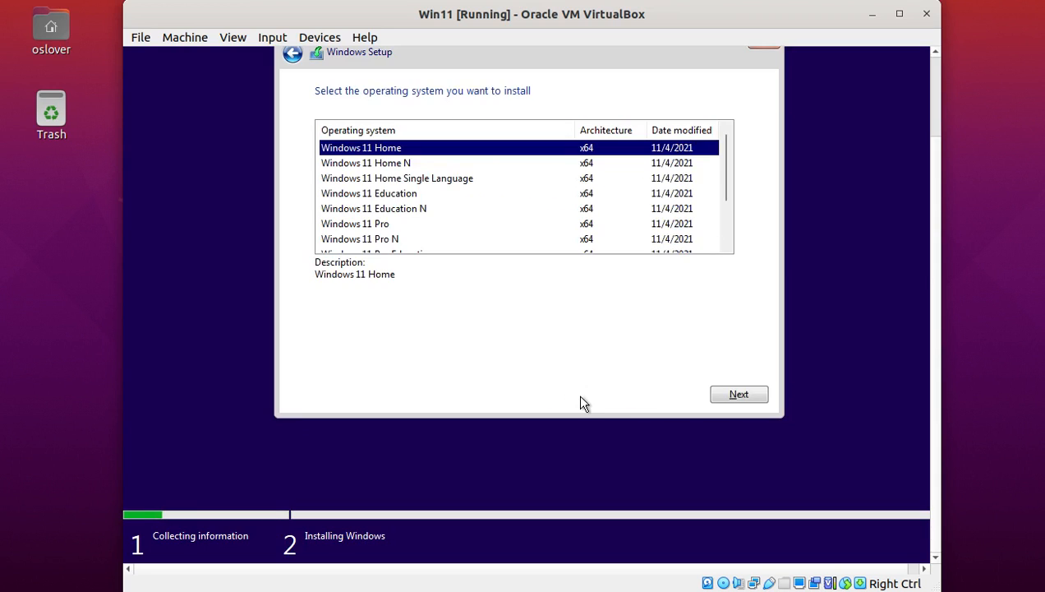
Select Windows 11 Pro as the edition and continue
{"action": "left_click", "coordinate": [355, 223]}
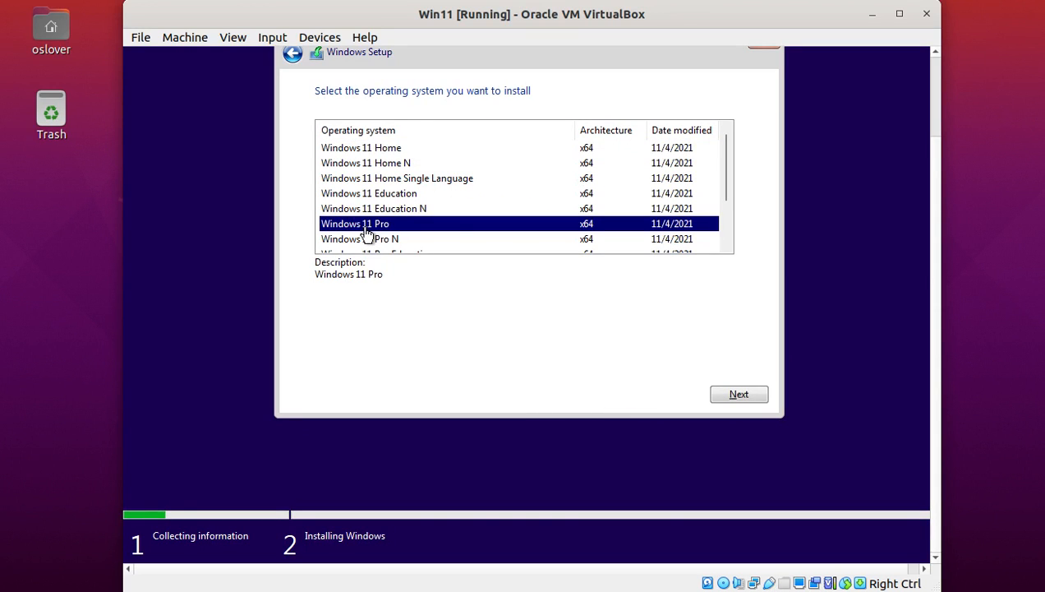
{"action": "left_click", "coordinate": [738, 395]}
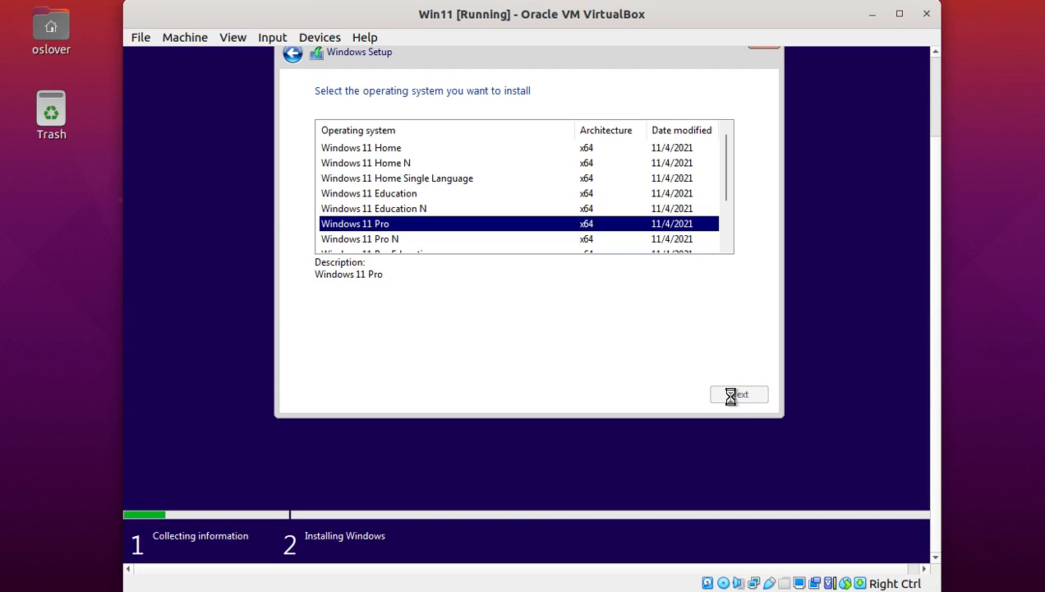
Accept the license terms and choose Custom: Install Windows only (advanced), reaching drive selection
{"action": "left_click", "coordinate": [739, 395]}
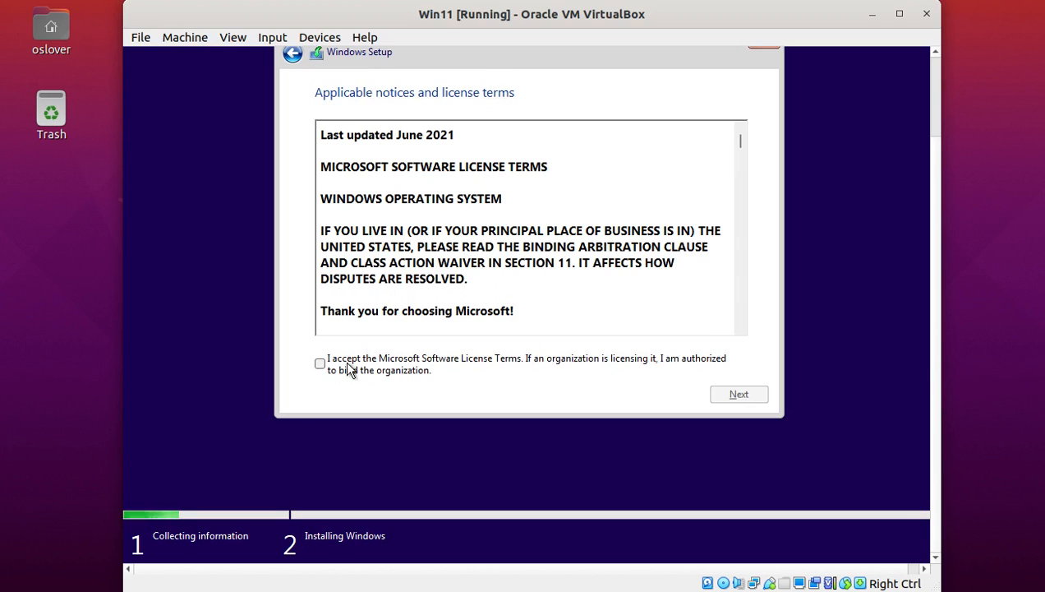
{"action": "left_click", "coordinate": [319, 363]}
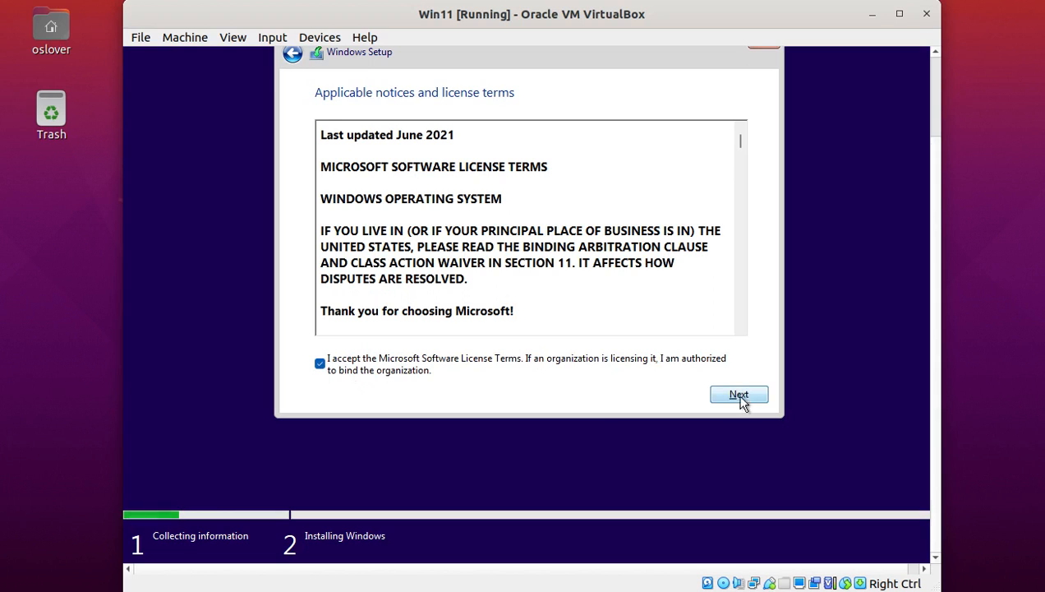
{"action": "left_click", "coordinate": [738, 395]}
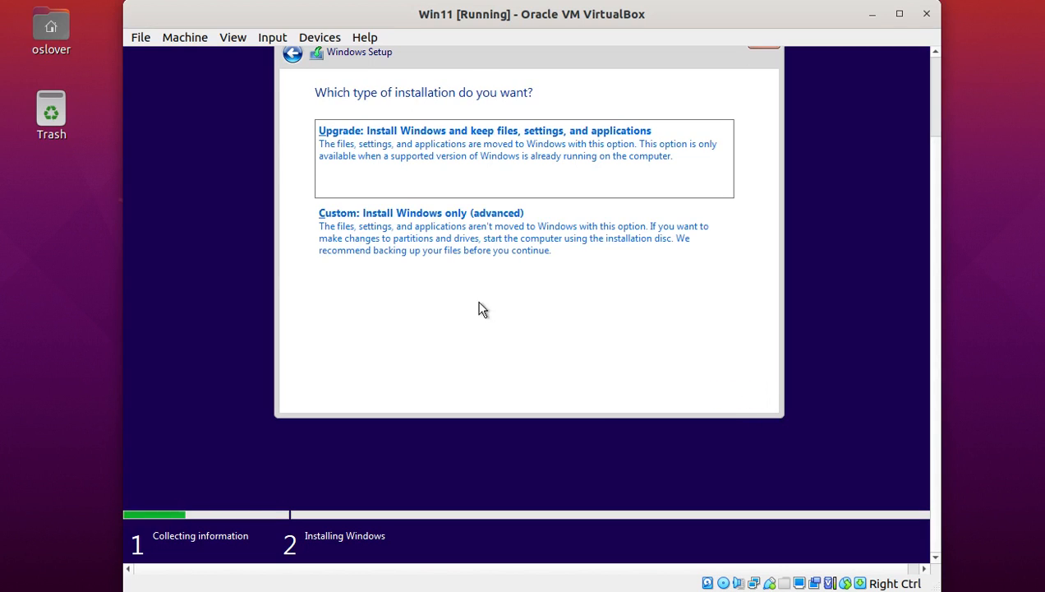
{"action": "left_click", "coordinate": [421, 214]}
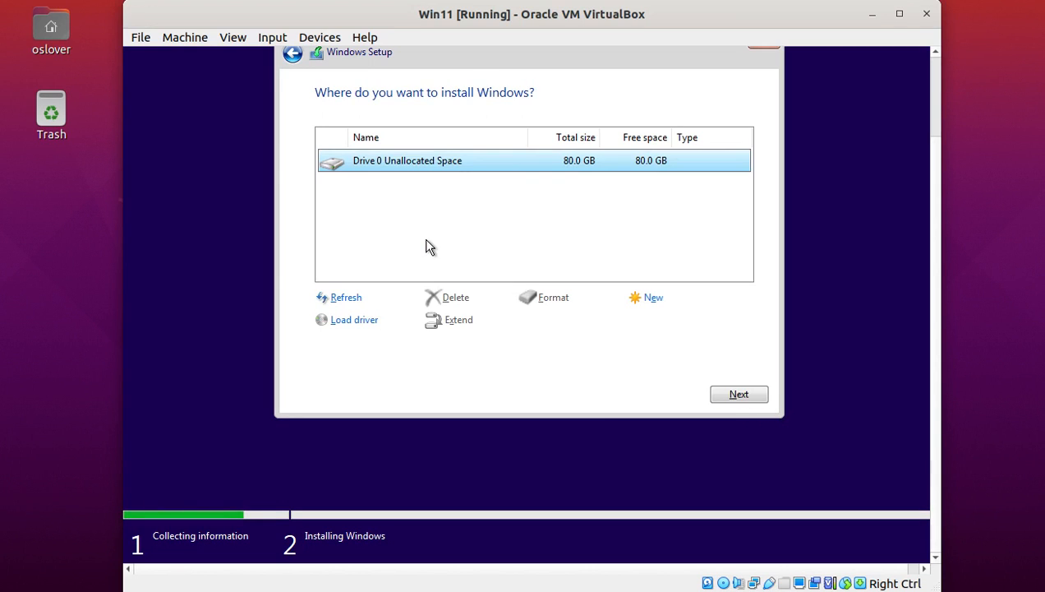